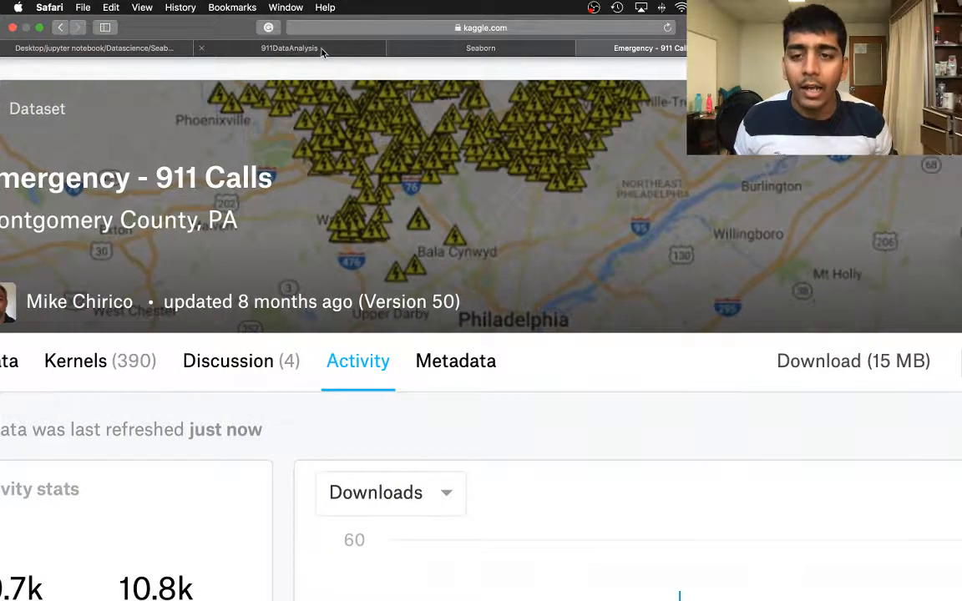
Switch from the Kaggle Emergency - 911 Calls page to the 911DataAnalysis notebook tab.
{"action": "left_click", "coordinate": [289, 47]}
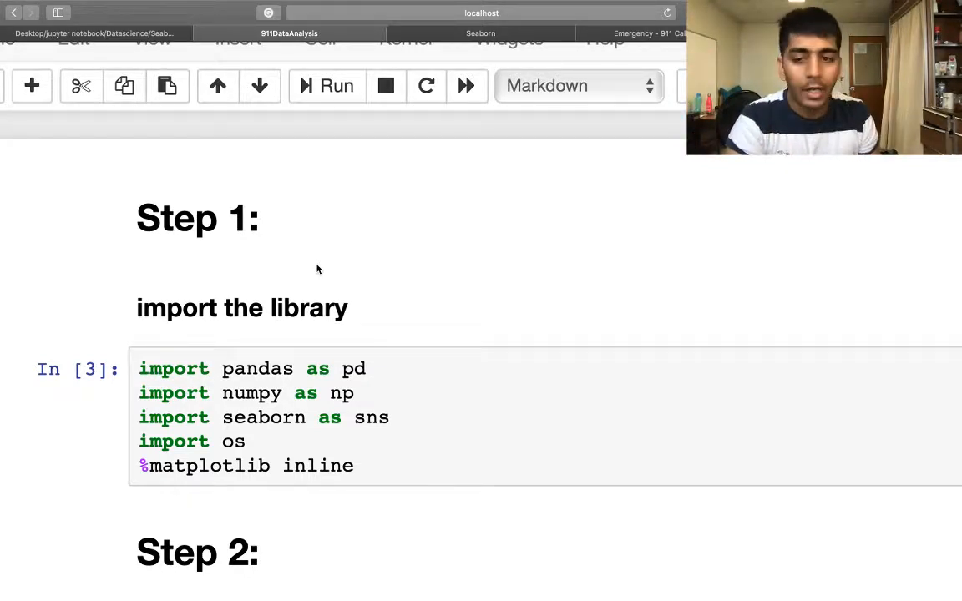
{"action": "scroll", "scroll_direction": "down", "scroll_amount": 3}
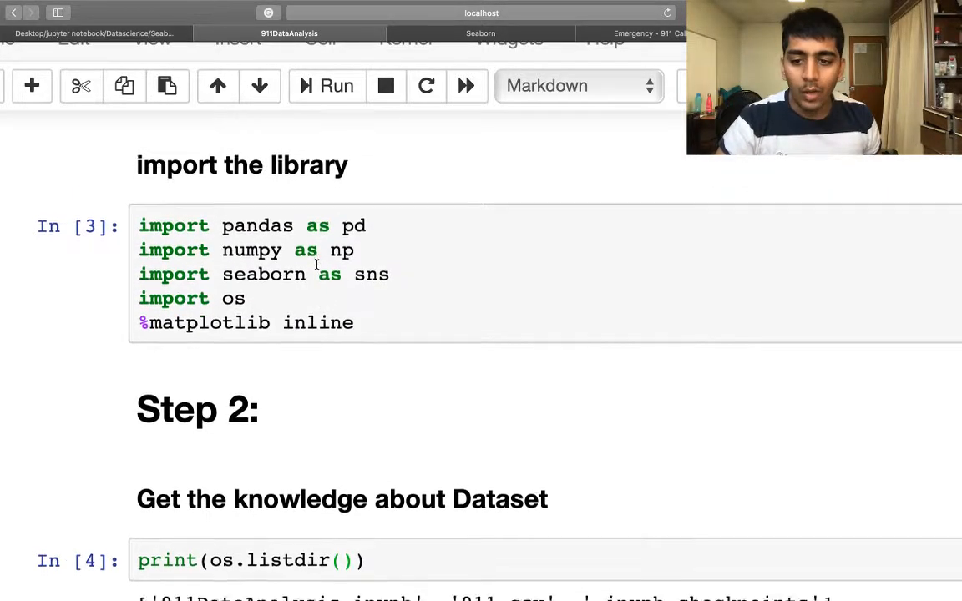
{"action": "scroll", "scroll_direction": "down", "scroll_amount": 3}
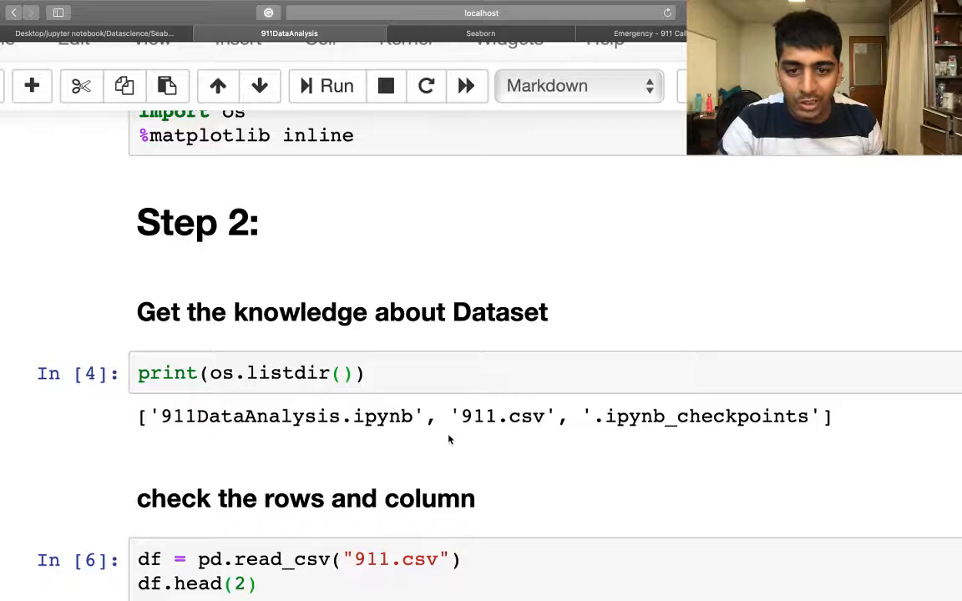
{"action": "double_click", "coordinate": [500, 415]}
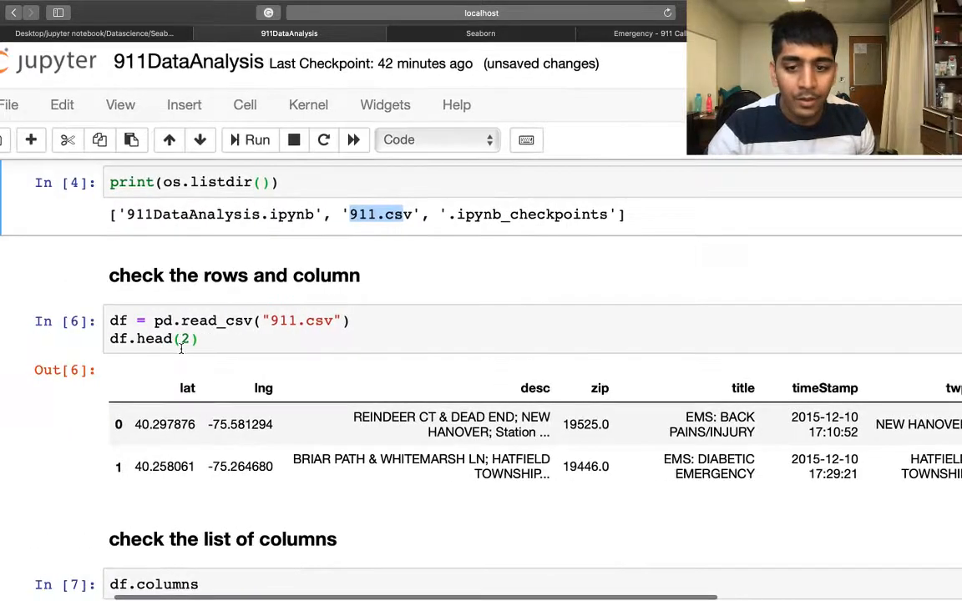
{"action": "scroll", "scroll_direction": "down", "scroll_amount": 3}
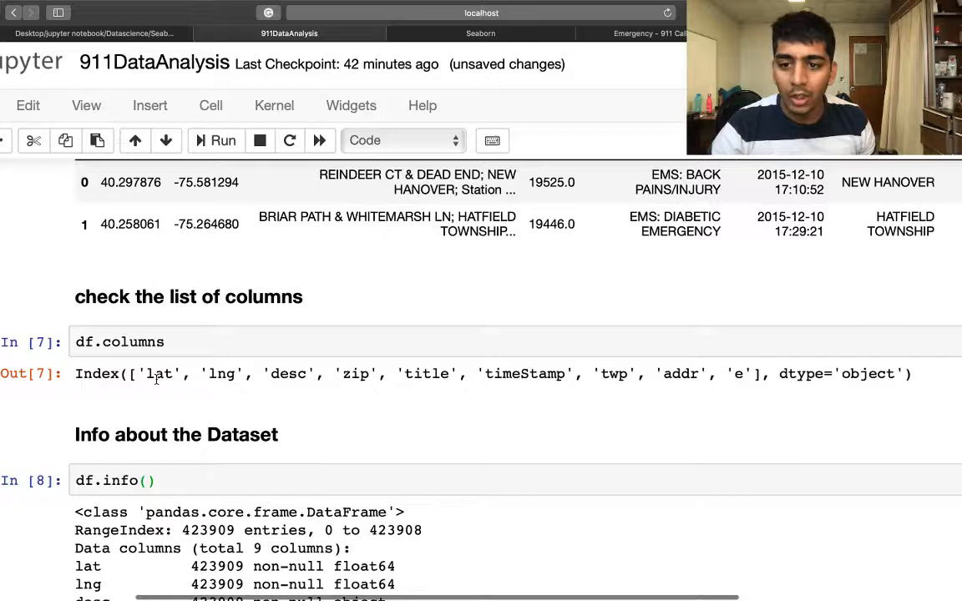
{"action": "scroll", "scroll_direction": "down", "scroll_amount": 3}
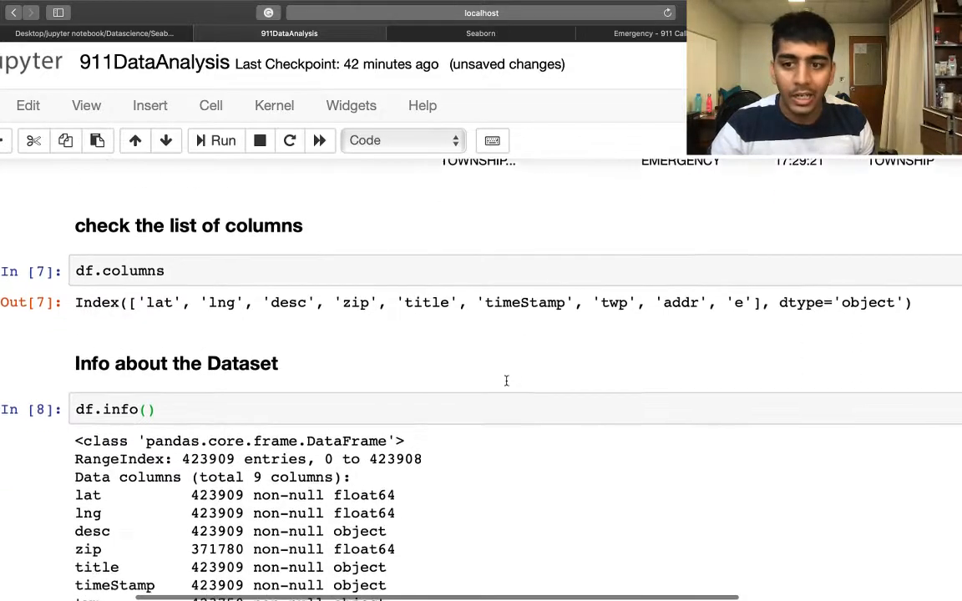
{"action": "scroll", "scroll_direction": "down", "scroll_amount": 3}
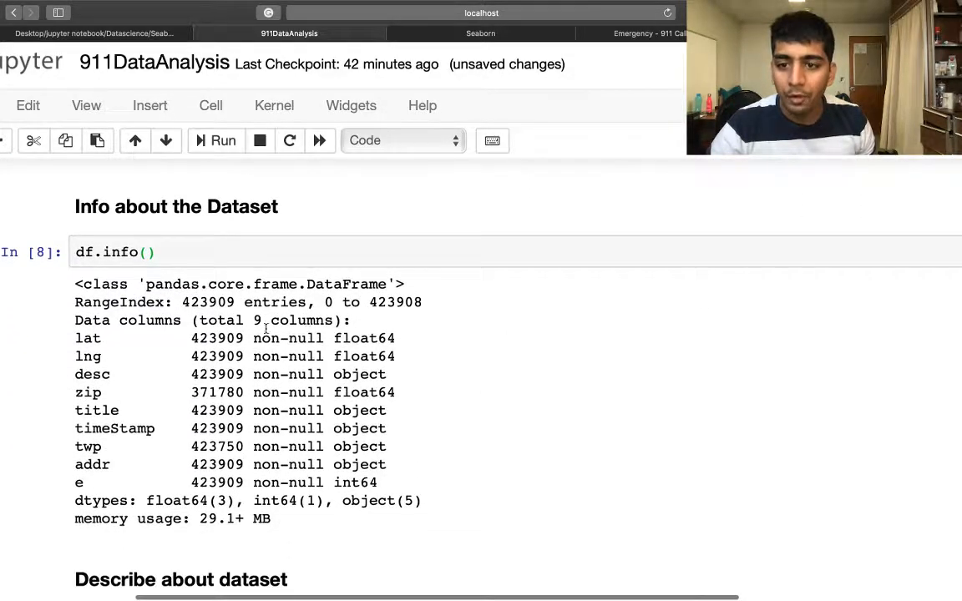
{"action": "mouse_move", "coordinate": [213, 313]}
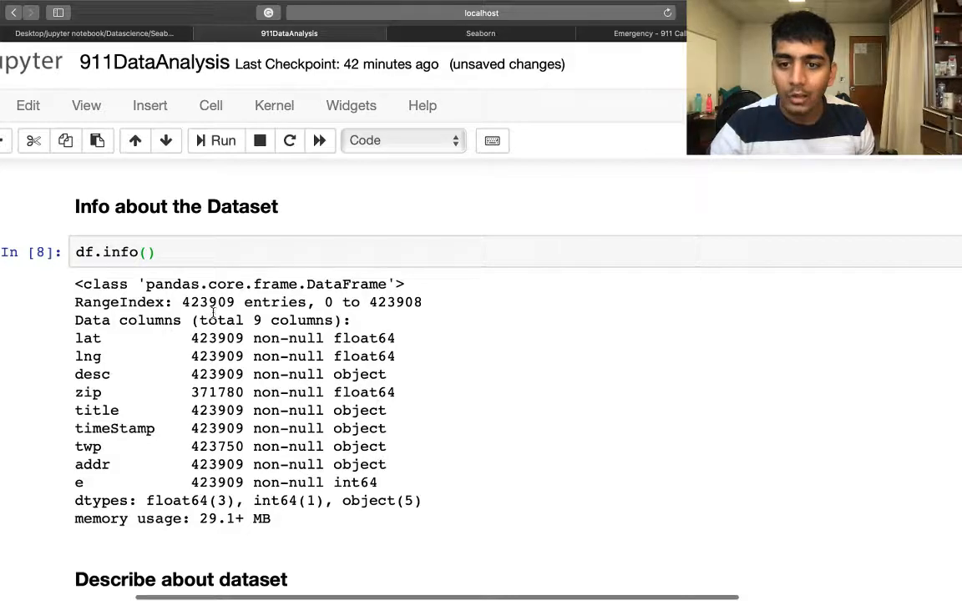
{"action": "scroll", "scroll_direction": "down", "scroll_amount": 3}
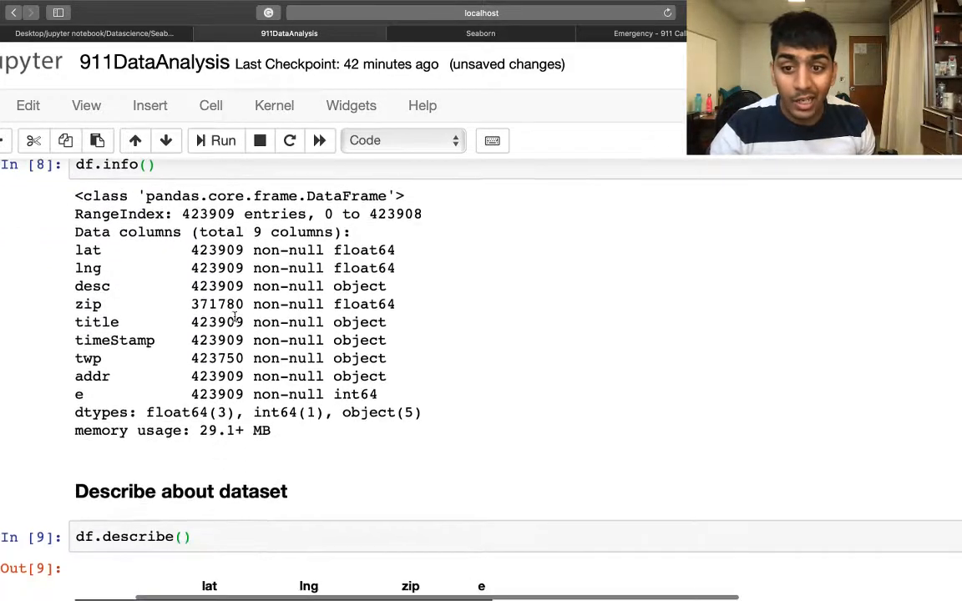
{"action": "scroll", "scroll_direction": "down", "scroll_amount": 3}
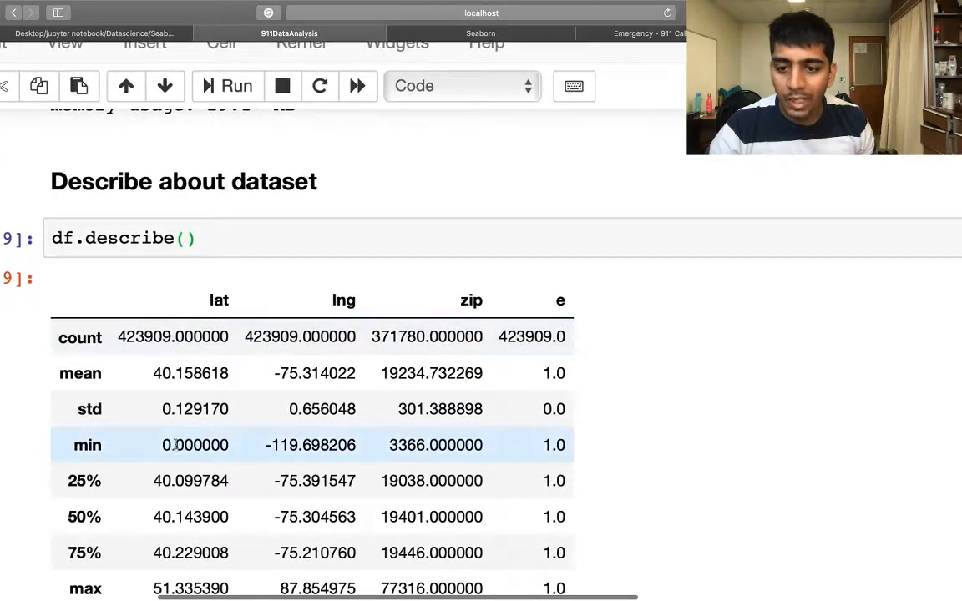
{"action": "scroll", "scroll_direction": "down", "scroll_amount": 3}
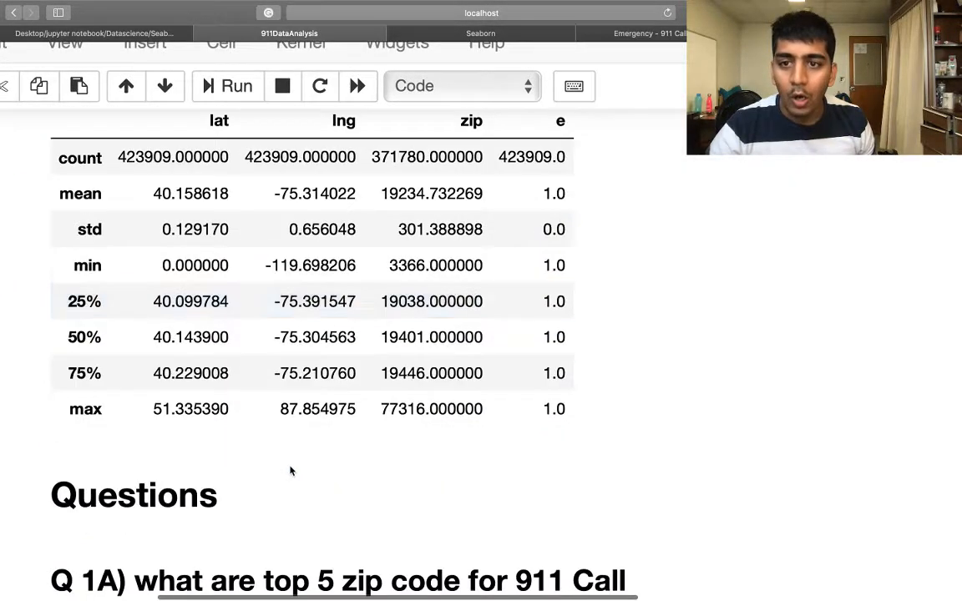
{"action": "scroll", "scroll_direction": "down", "scroll_amount": 3}
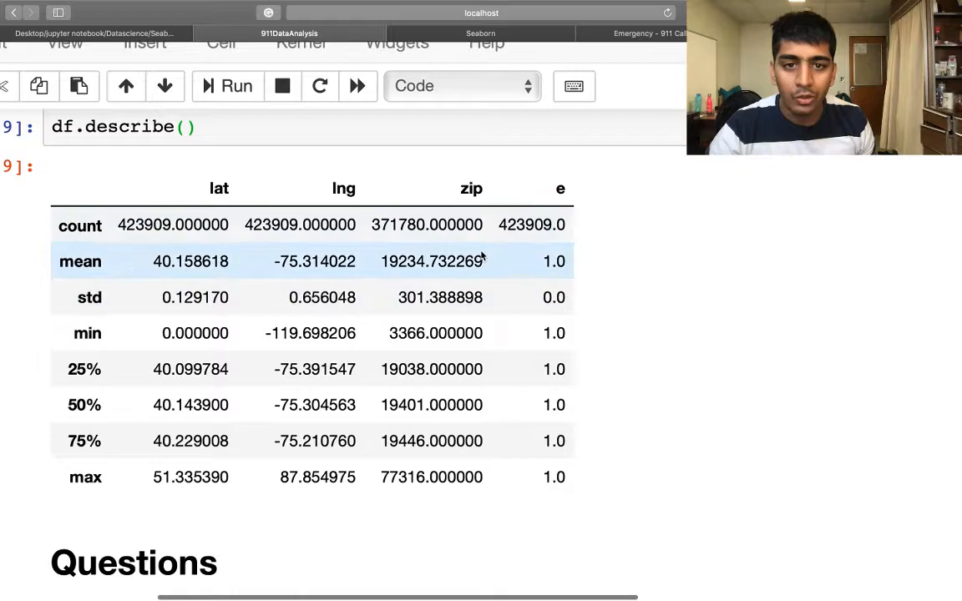
{"action": "scroll", "scroll_direction": "down", "scroll_amount": 3}
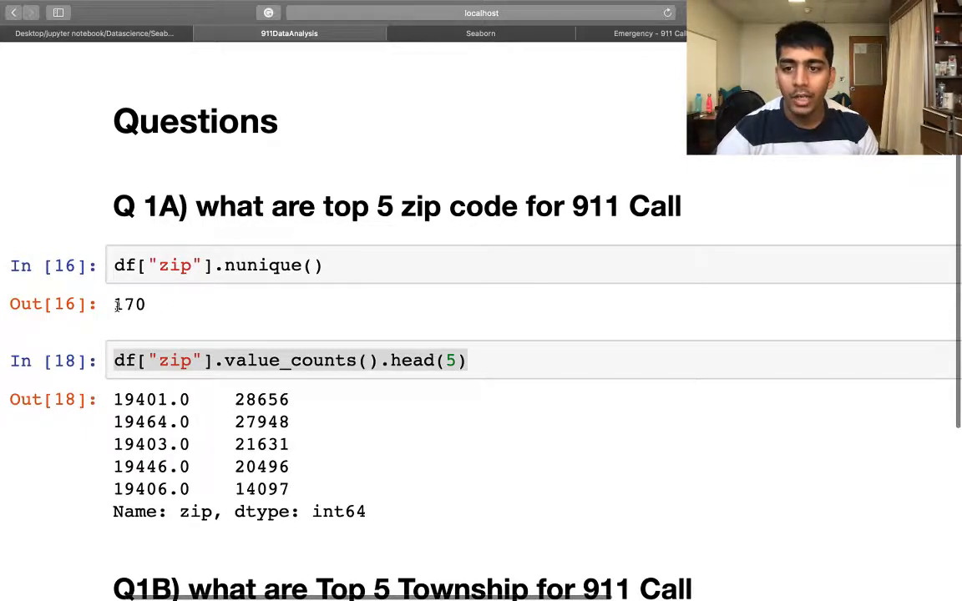
Highlight the 170 unique zip codes result and scroll through the top township outputs.
{"action": "double_click", "coordinate": [128, 304]}
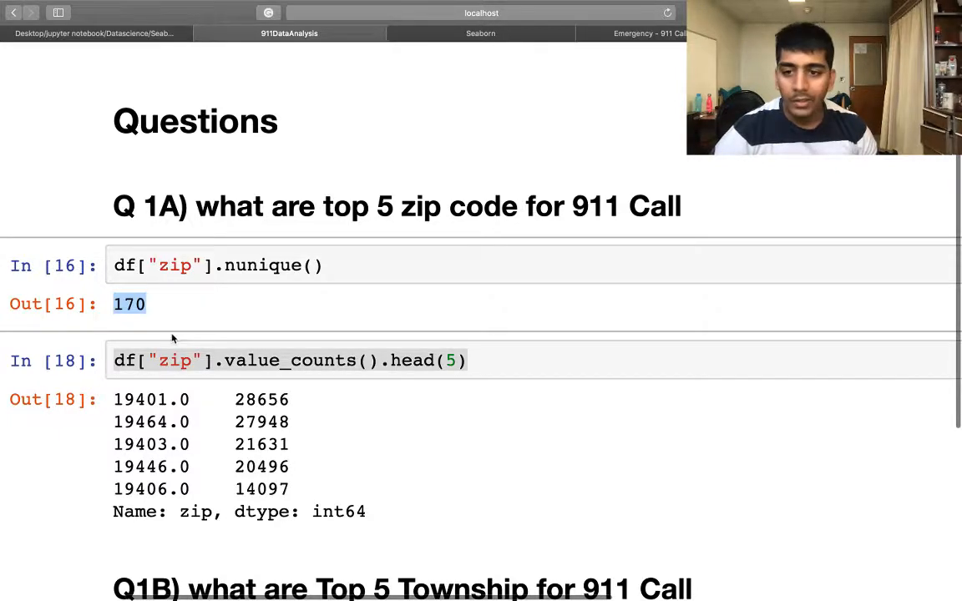
{"action": "scroll", "scroll_direction": "down", "scroll_amount": 3}
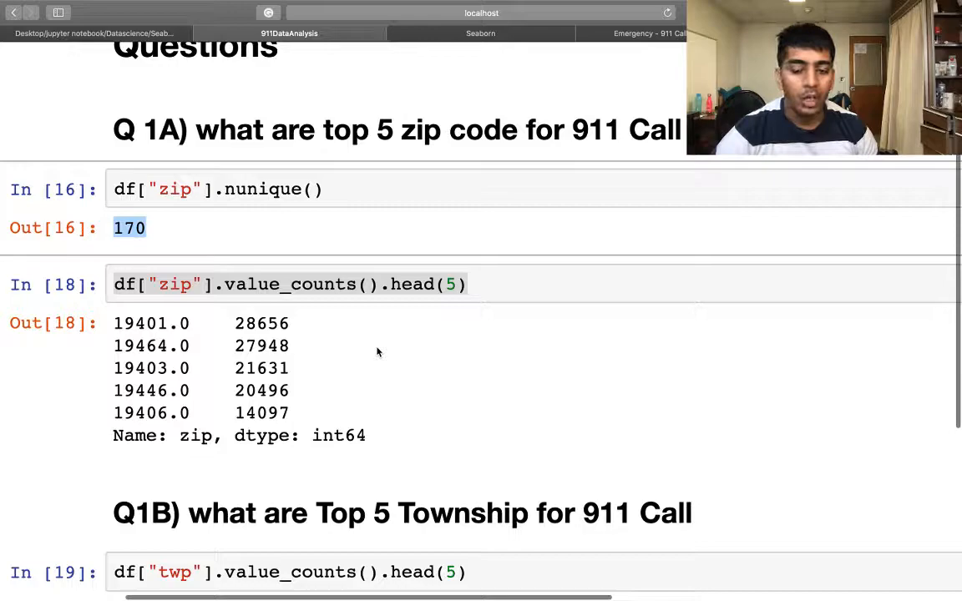
{"action": "scroll", "scroll_direction": "down", "scroll_amount": 3}
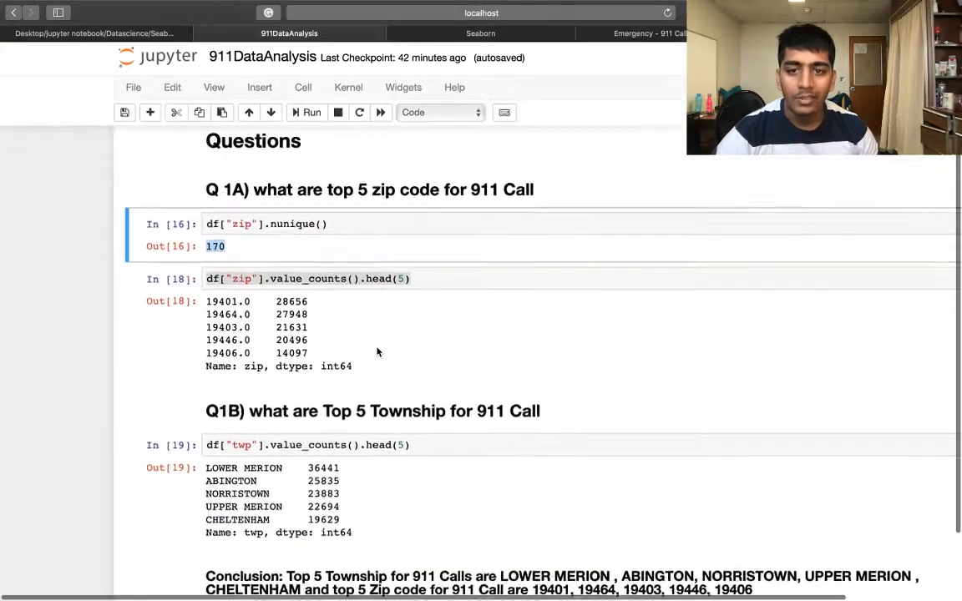
{"action": "scroll", "scroll_direction": "up", "scroll_amount": 3}
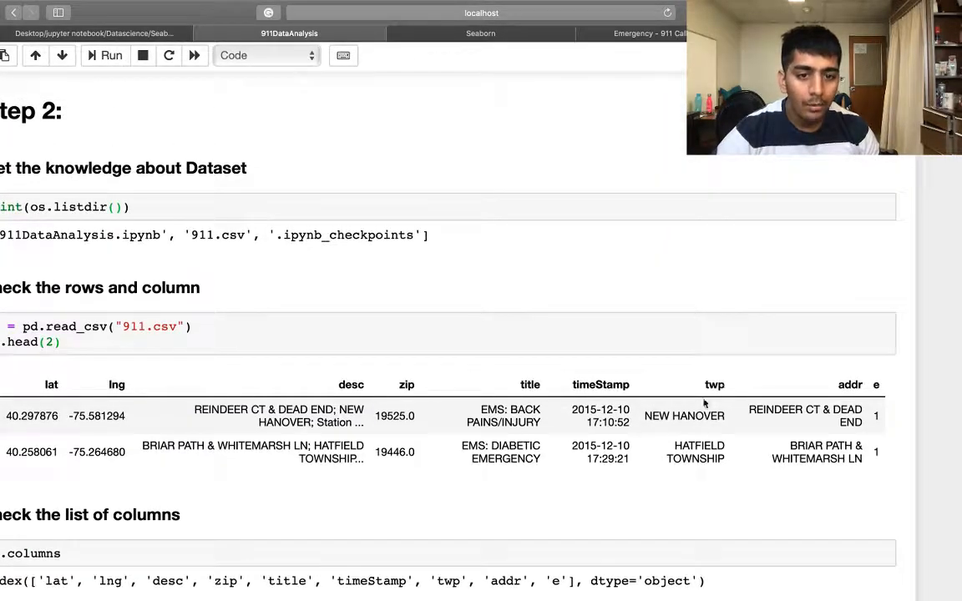
{"action": "scroll", "scroll_direction": "down", "scroll_amount": 3}
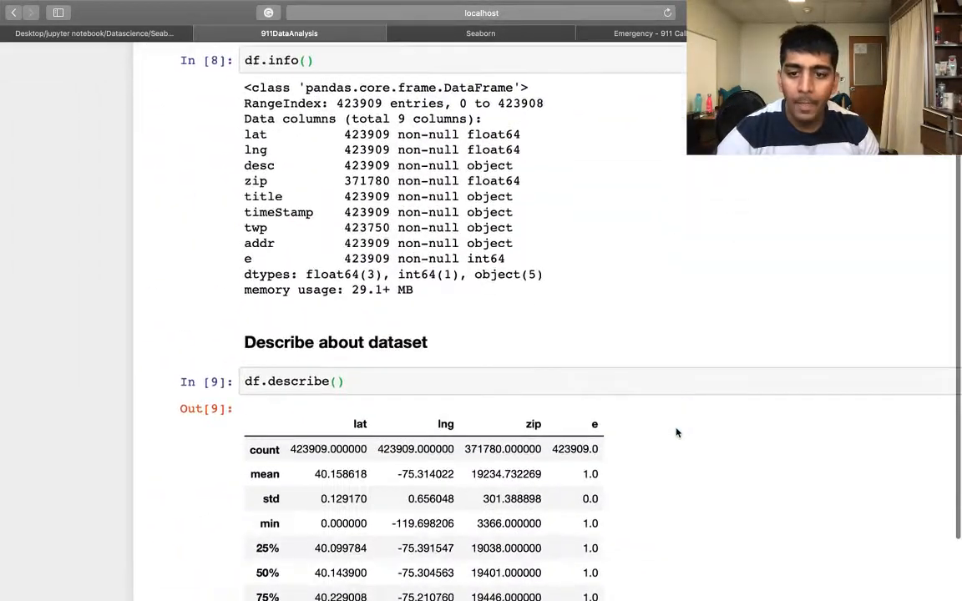
{"action": "scroll", "scroll_direction": "down", "scroll_amount": 3}
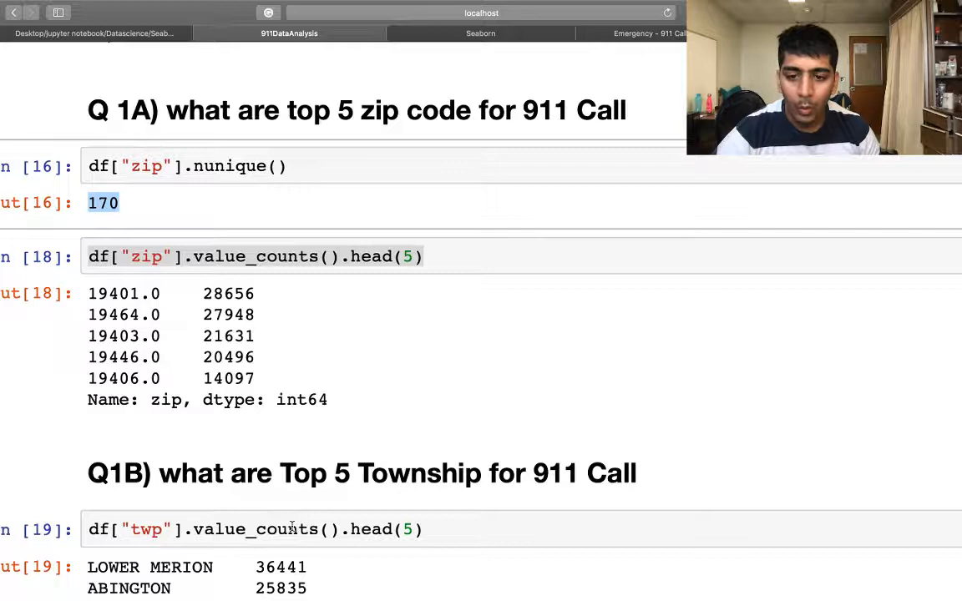
{"action": "scroll", "scroll_direction": "down", "scroll_amount": 3}
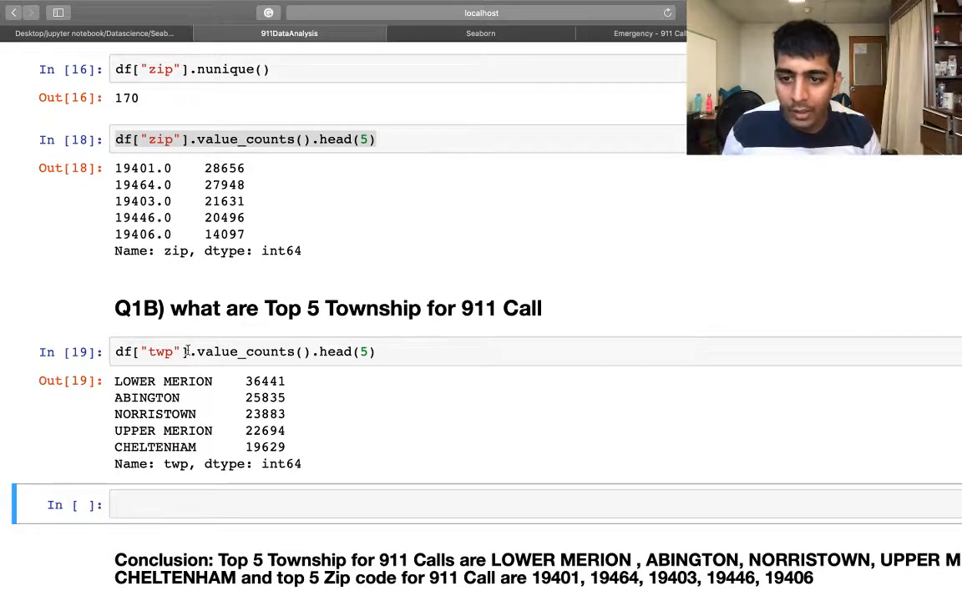
{"action": "left_click", "coordinate": [243, 352]}
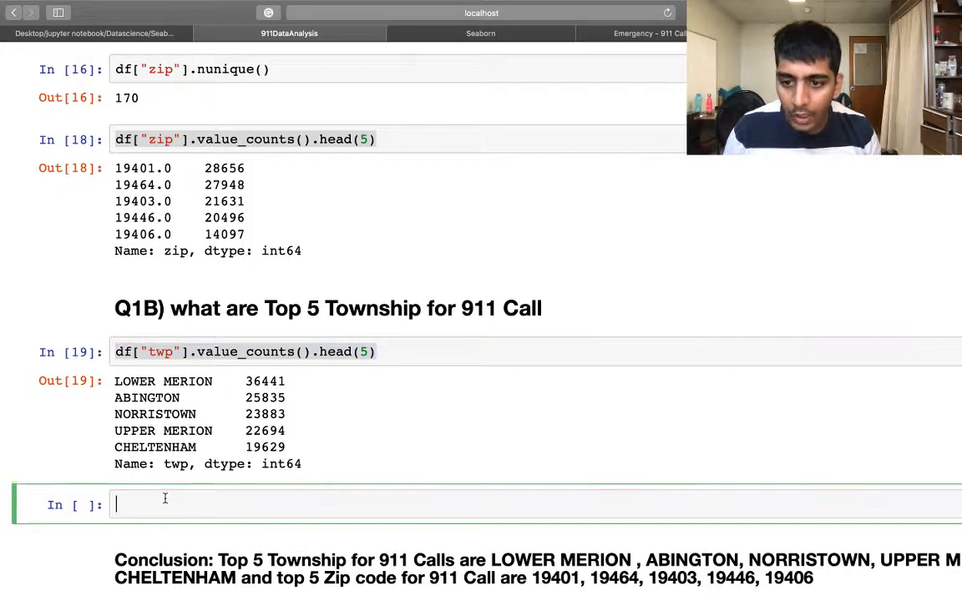
{"action": "type", "text": "df[\"twp\"].value_counts().head(5).plot("}
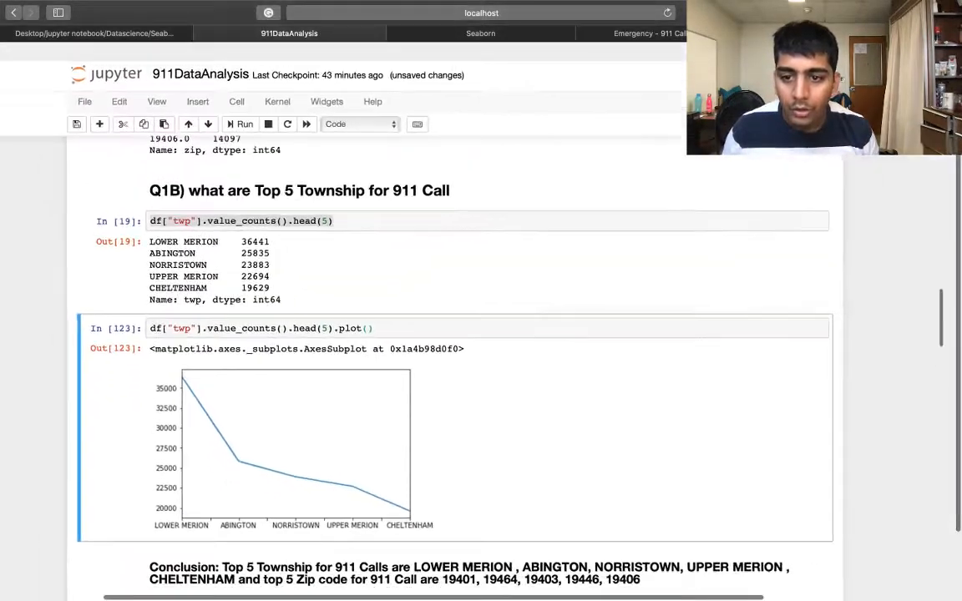
{"action": "scroll", "scroll_direction": "down", "scroll_amount": 3}
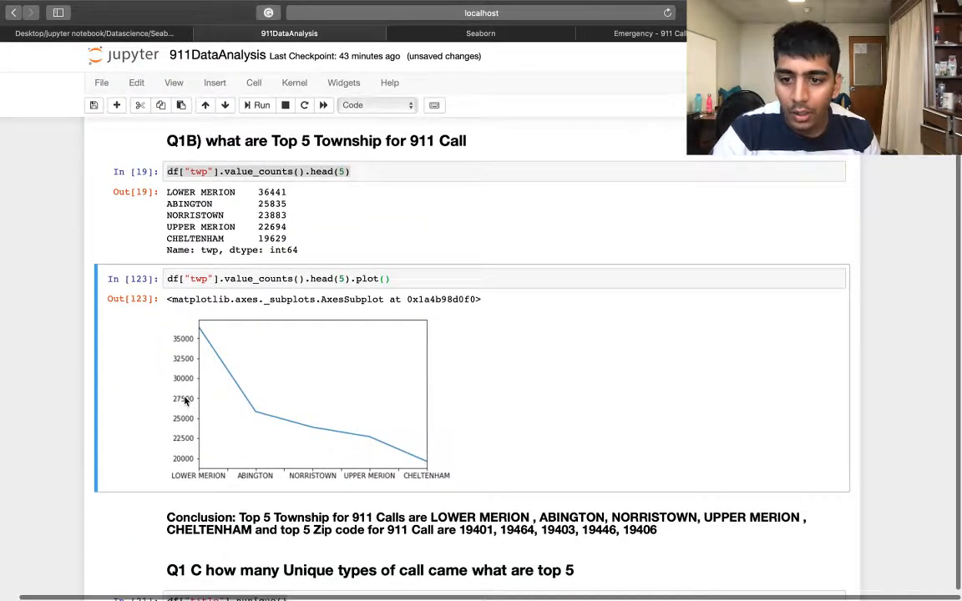
{"action": "scroll", "scroll_direction": "down", "scroll_amount": 3}
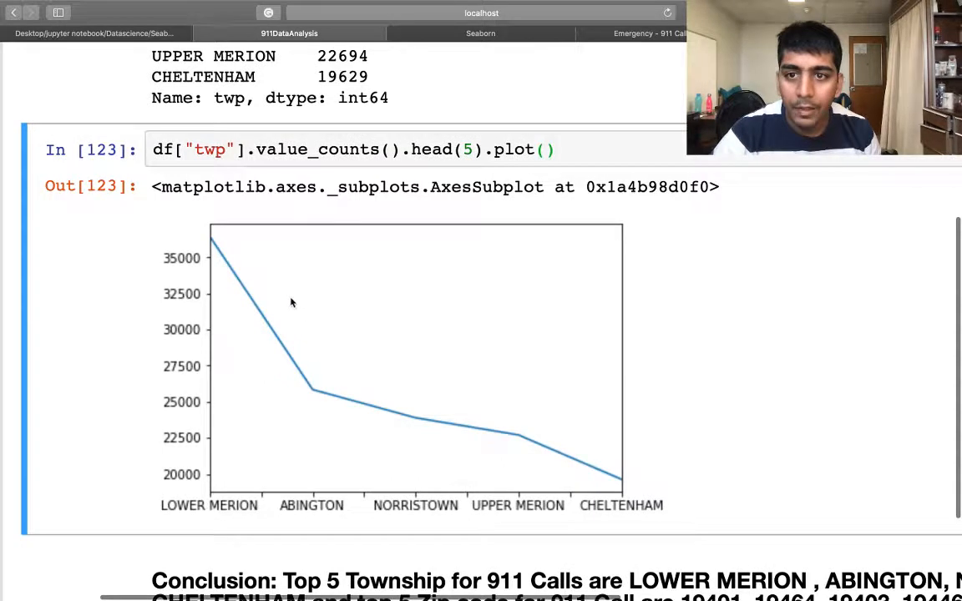
{"action": "mouse_move", "coordinate": [314, 509]}
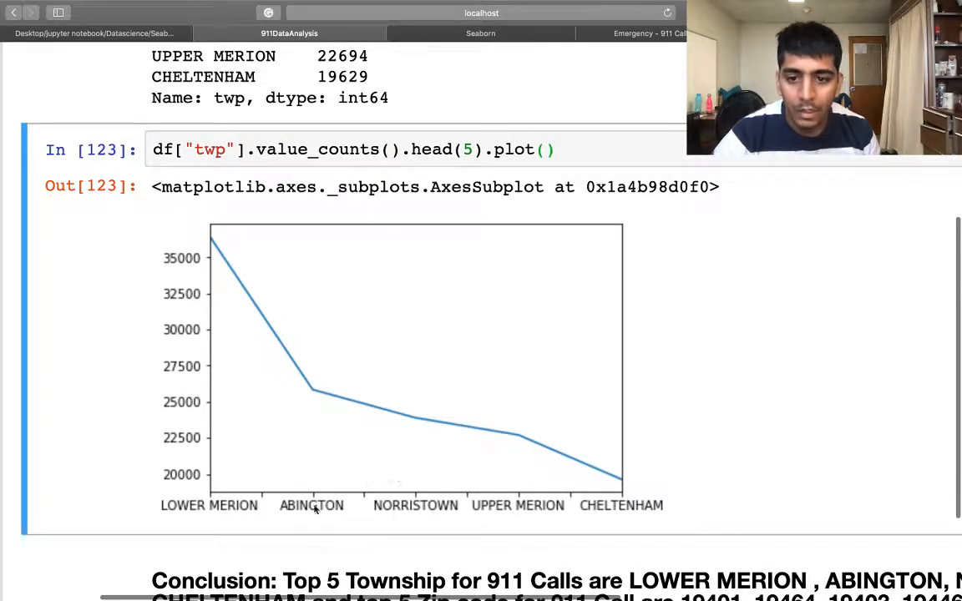
{"action": "mouse_move", "coordinate": [525, 466]}
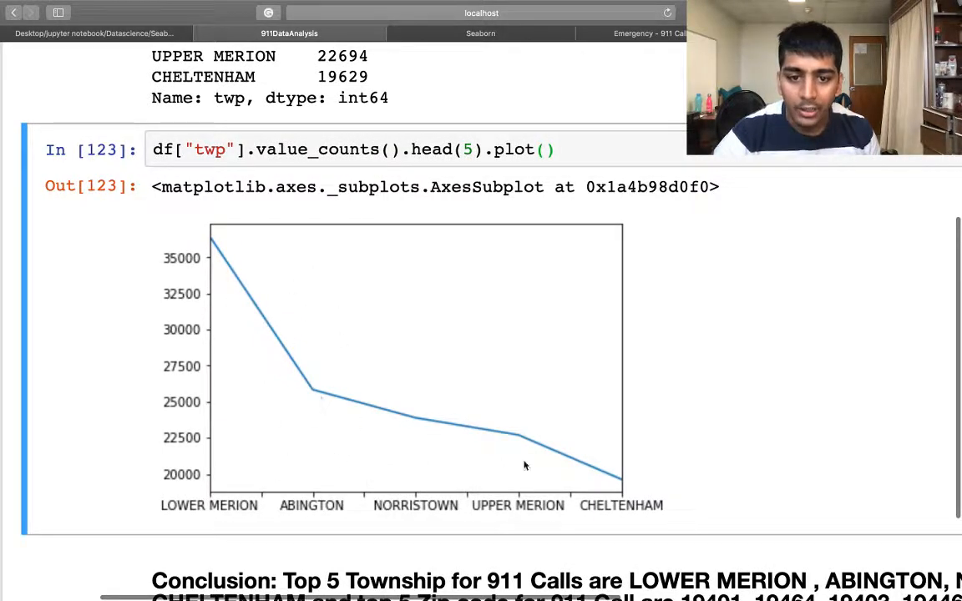
{"action": "scroll", "scroll_direction": "down", "scroll_amount": 3}
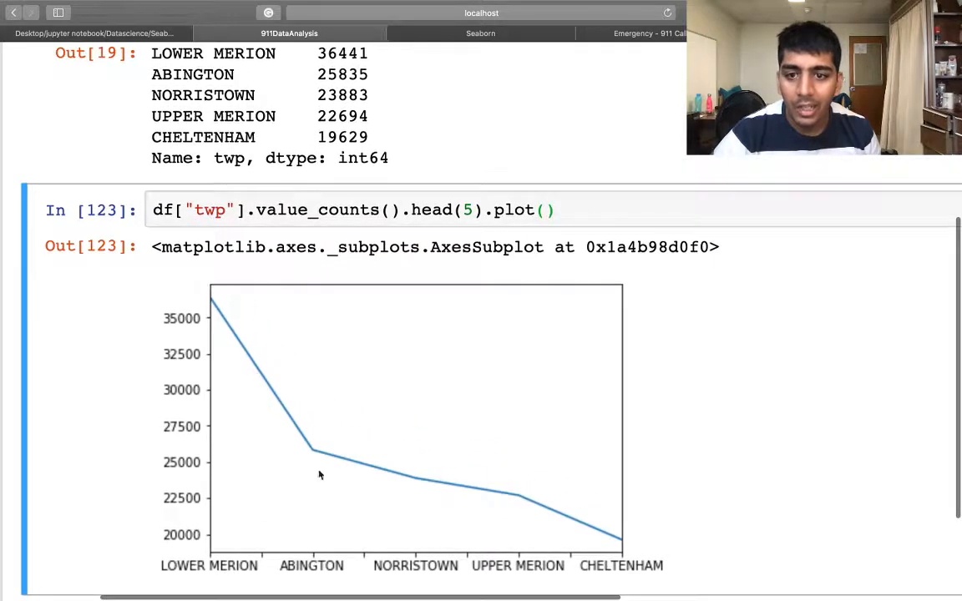
{"action": "scroll", "scroll_direction": "down", "scroll_amount": 3}
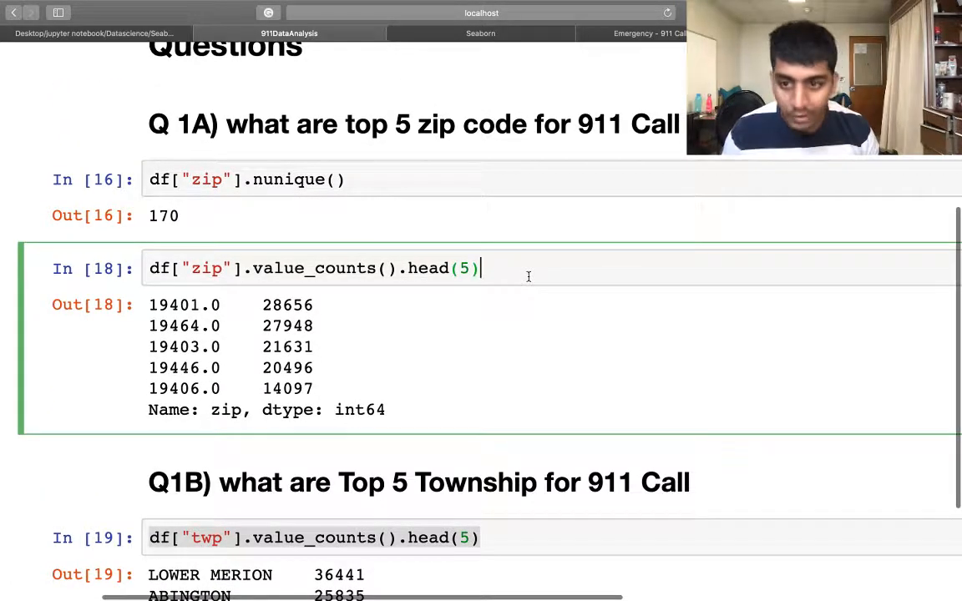
Below the zip counts cell, add df["zip"].value_counts().head(5).plot.line().
{"action": "triple_click", "coordinate": [313, 268]}
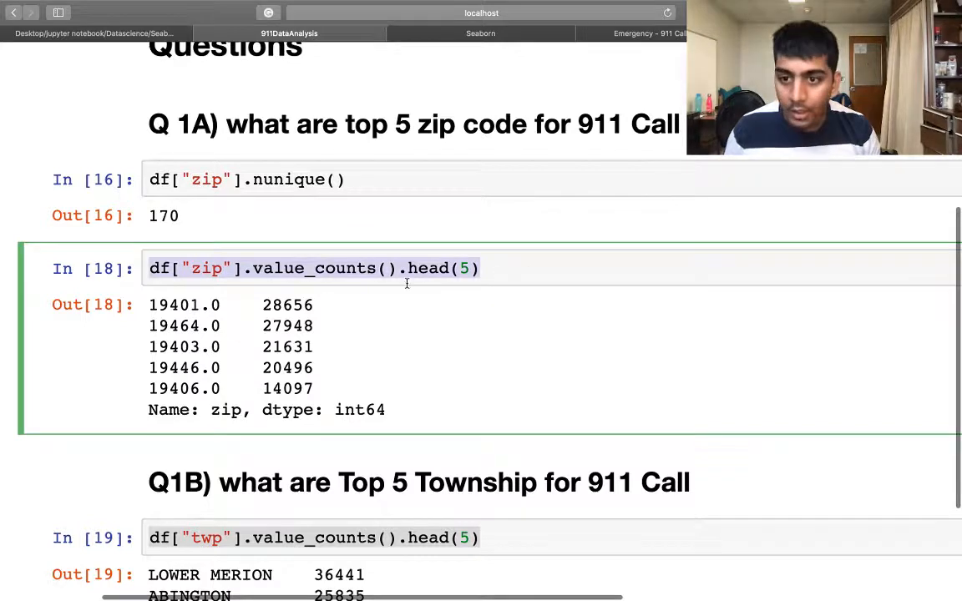
{"action": "type", "text": "b"}
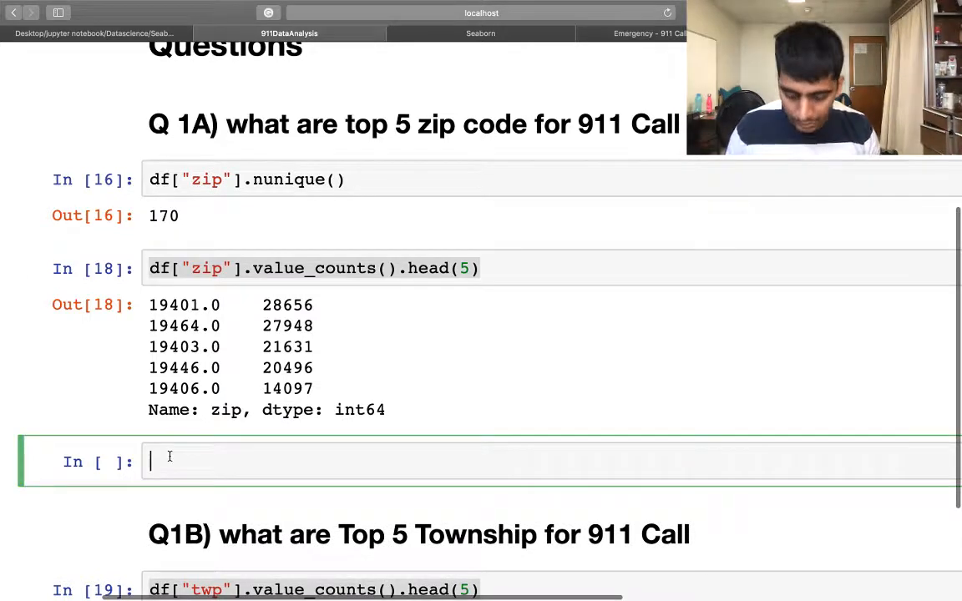
{"action": "type", "text": "df[\"zip\"].value_counts().head(5).plot"}
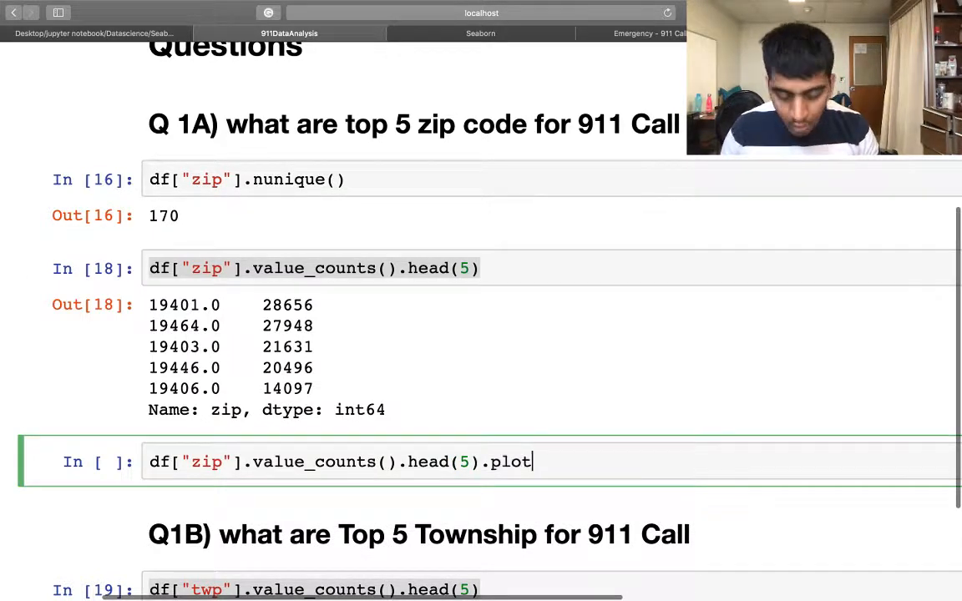
{"action": "type", "text": ".lin"}
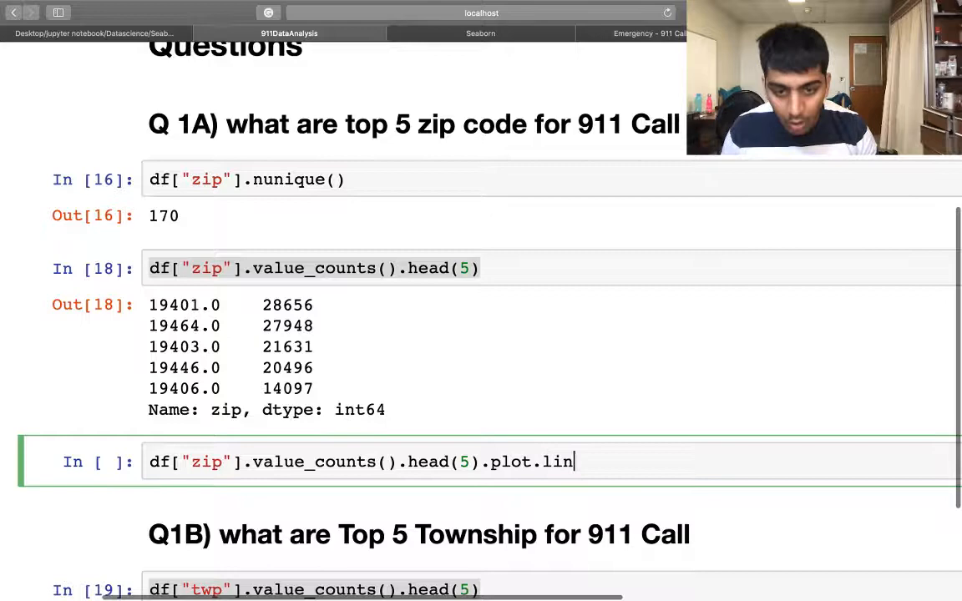
{"action": "type", "text": "e(()"}
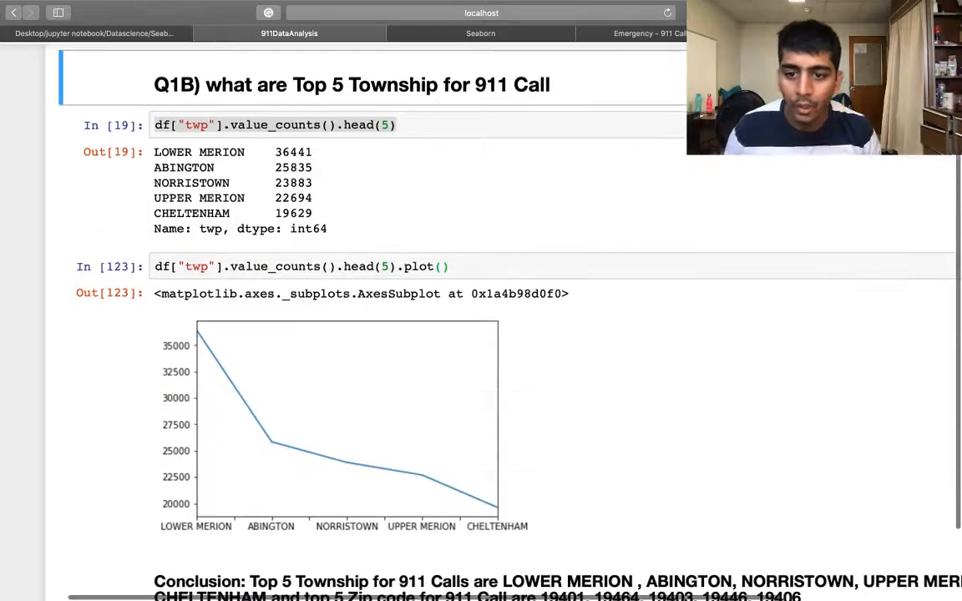
Insert the word 'and' after 'came' in the Q1 C markdown heading.
{"action": "scroll", "scroll_direction": "down", "scroll_amount": 3}
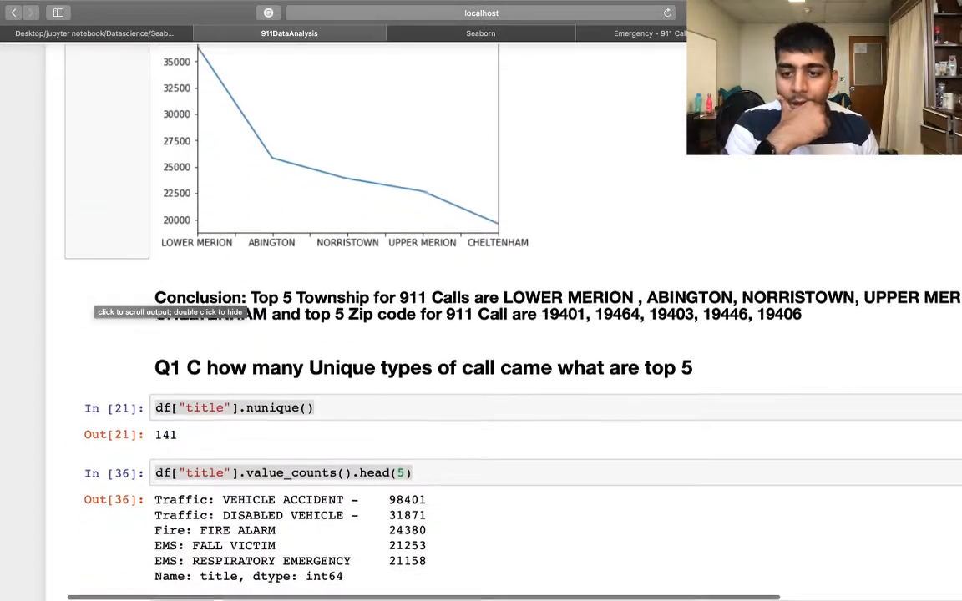
{"action": "scroll", "scroll_direction": "down", "scroll_amount": 3}
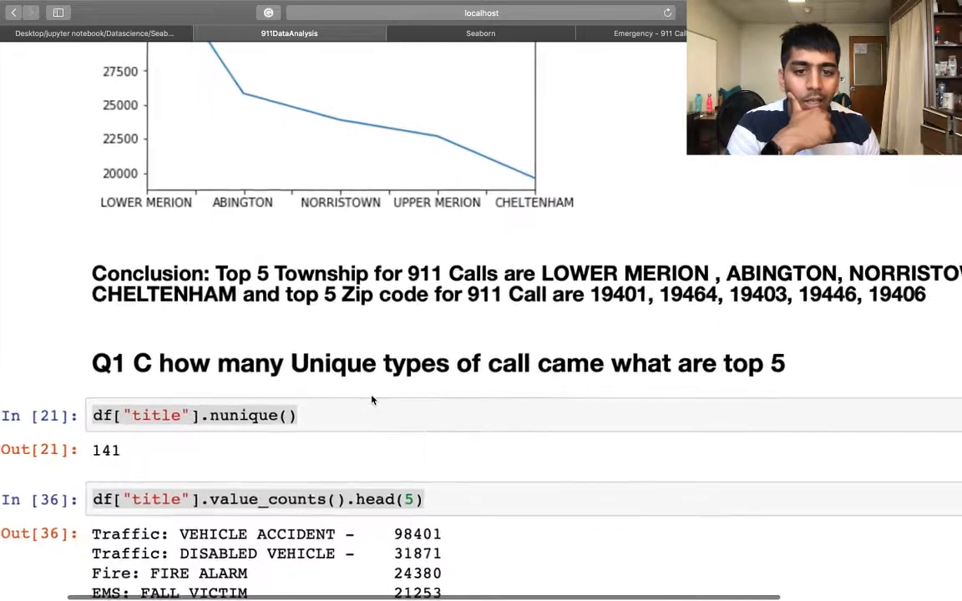
{"action": "scroll", "scroll_direction": "down", "scroll_amount": 3}
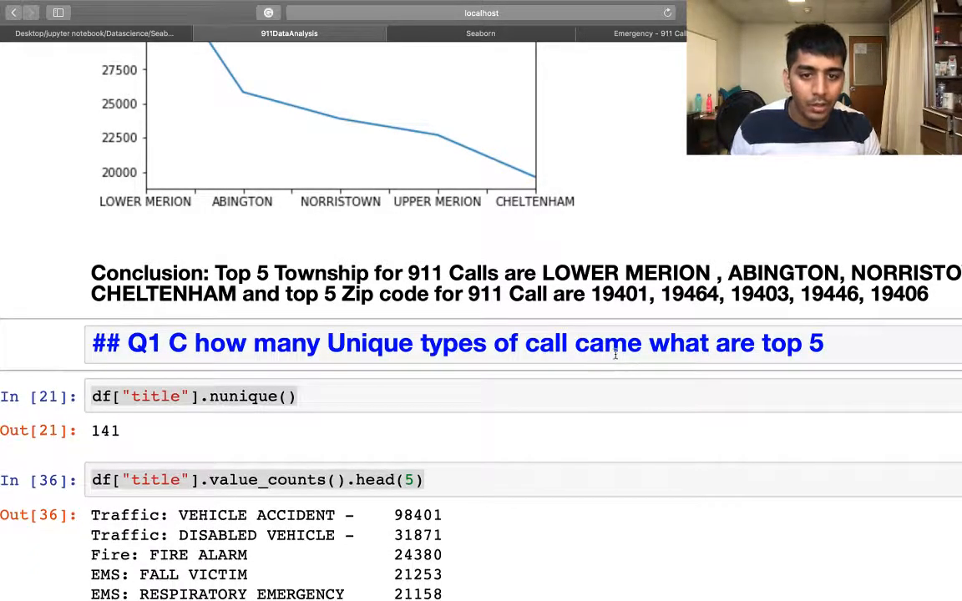
{"action": "type", "text": "and"}
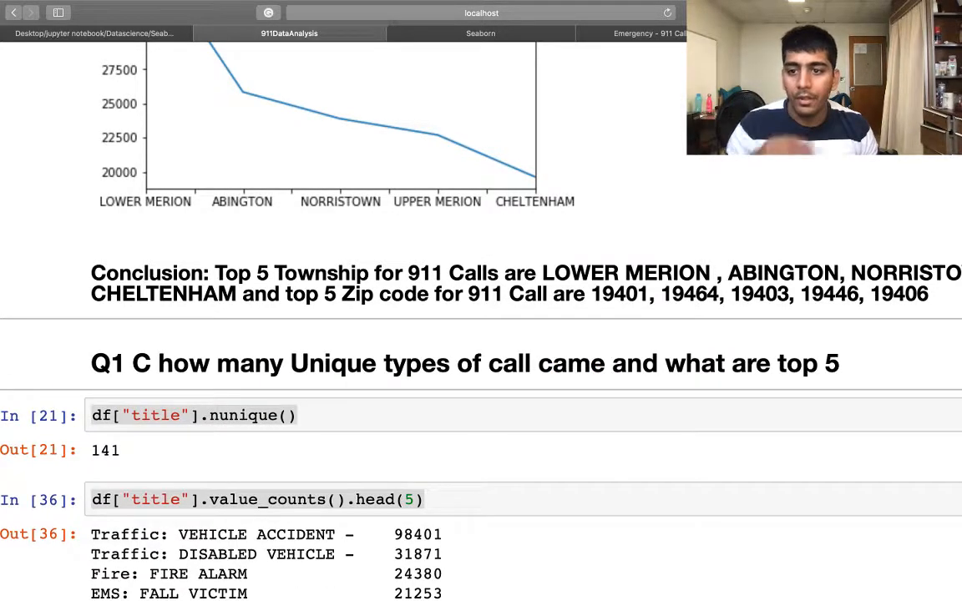
{"action": "scroll", "scroll_direction": "down", "scroll_amount": 3}
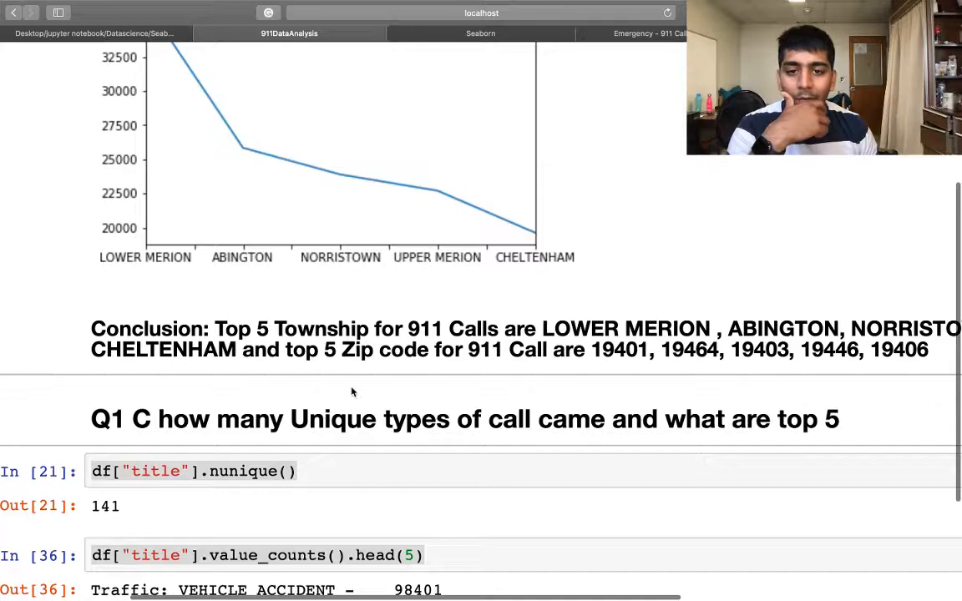
{"action": "scroll", "scroll_direction": "down", "scroll_amount": 3}
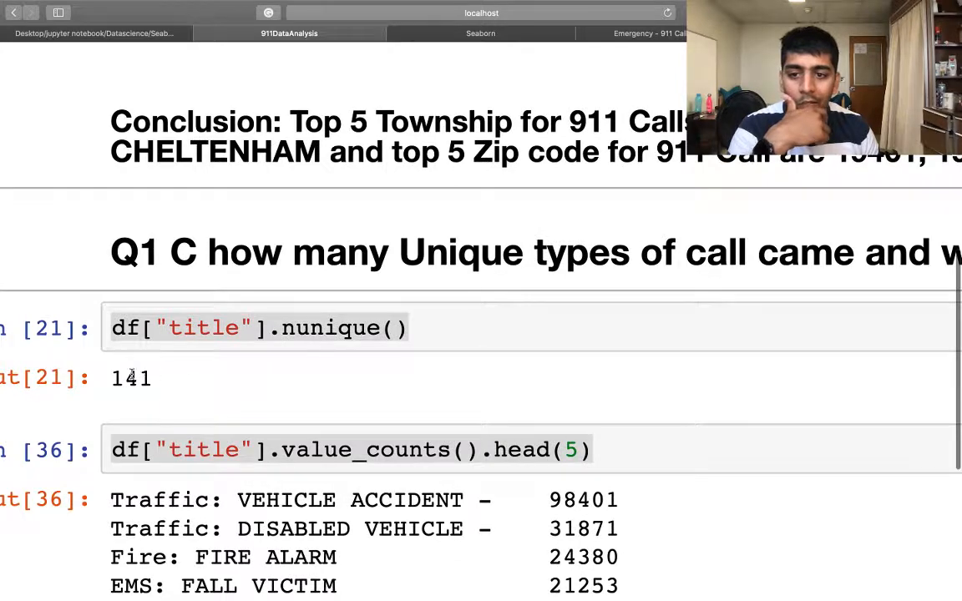
{"action": "scroll", "scroll_direction": "down", "scroll_amount": 3}
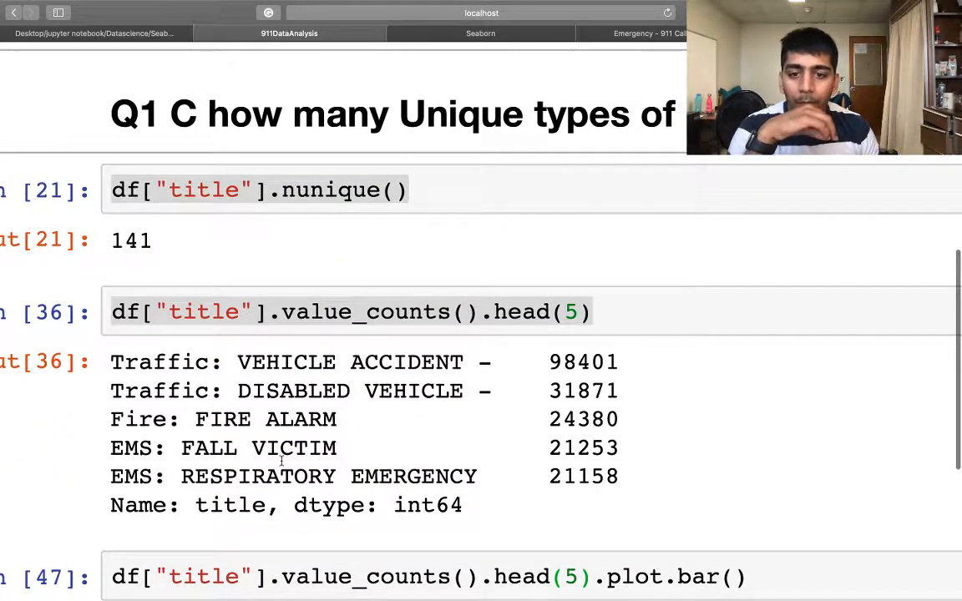
{"action": "mouse_move", "coordinate": [270, 373]}
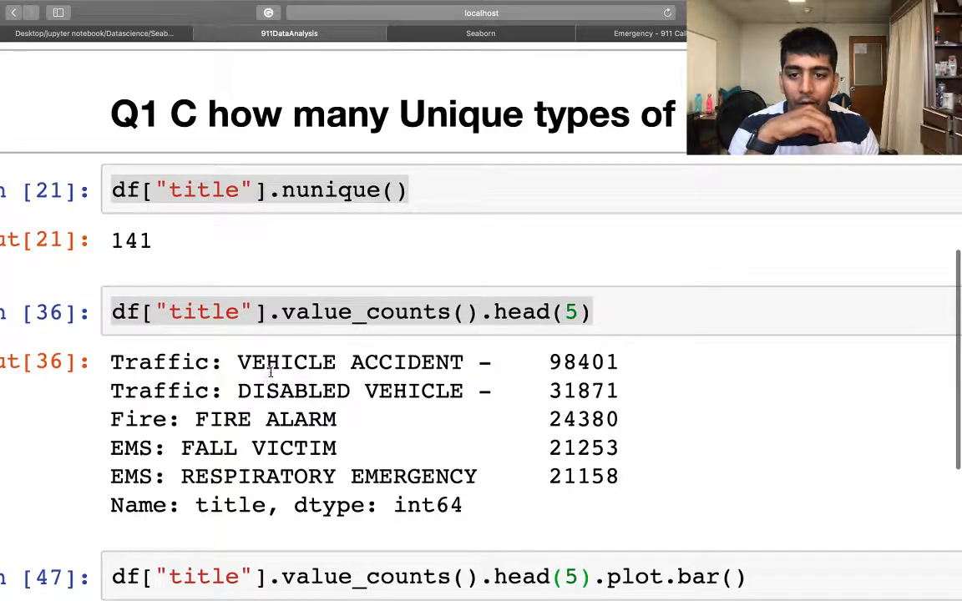
{"action": "double_click", "coordinate": [293, 391]}
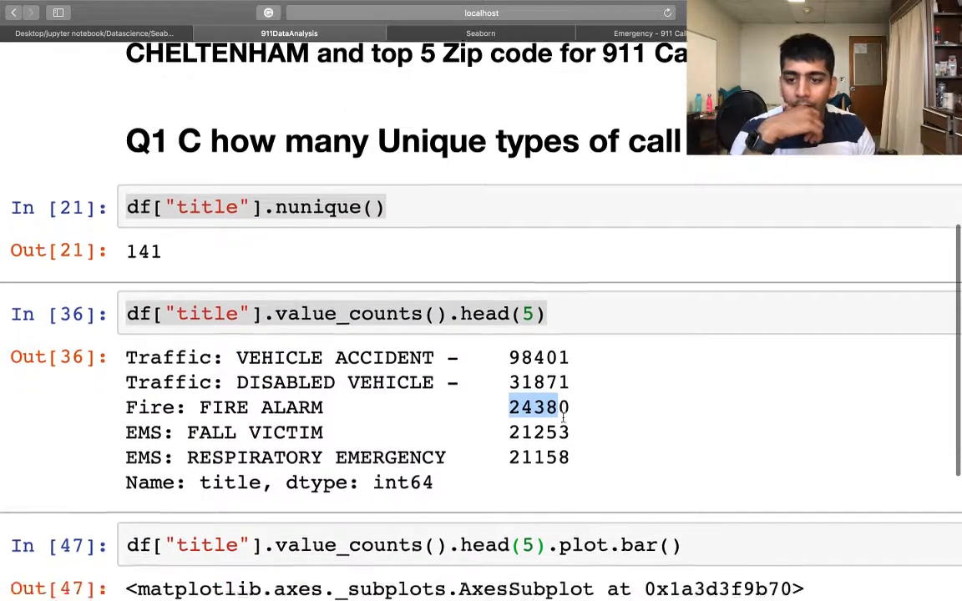
{"action": "scroll", "scroll_direction": "down", "scroll_amount": 3}
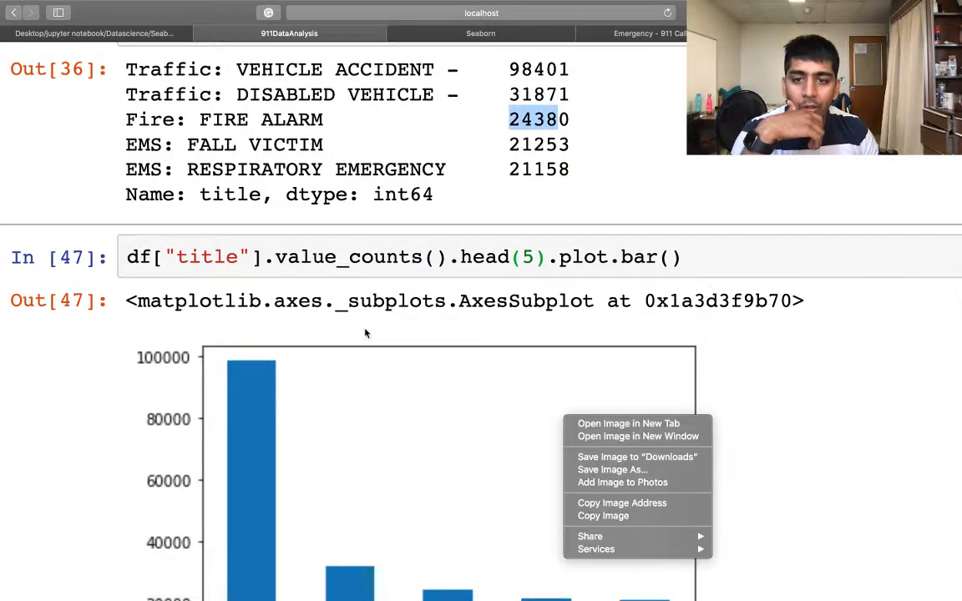
{"action": "scroll", "scroll_direction": "down", "scroll_amount": 3}
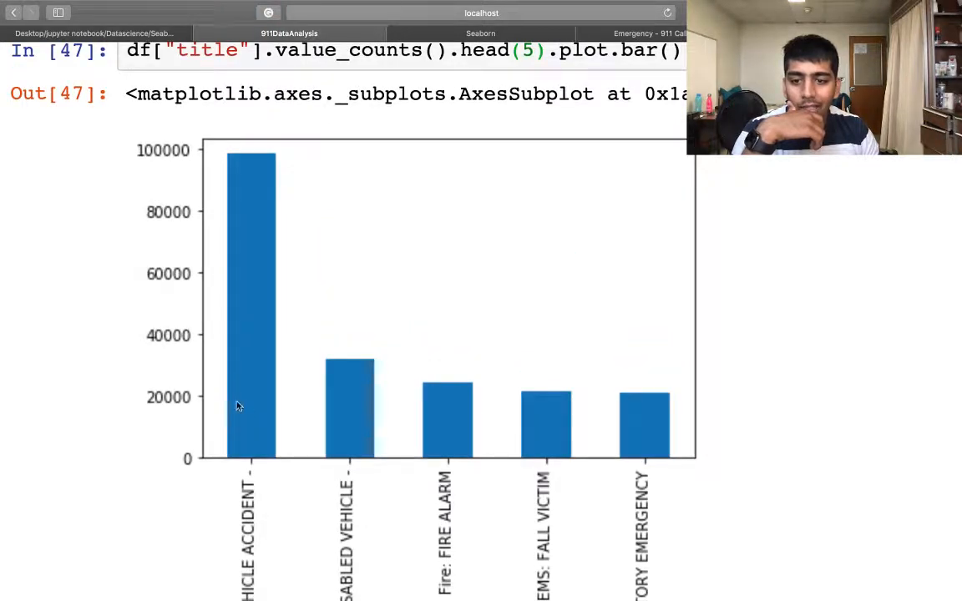
{"action": "scroll", "scroll_direction": "down", "scroll_amount": 3}
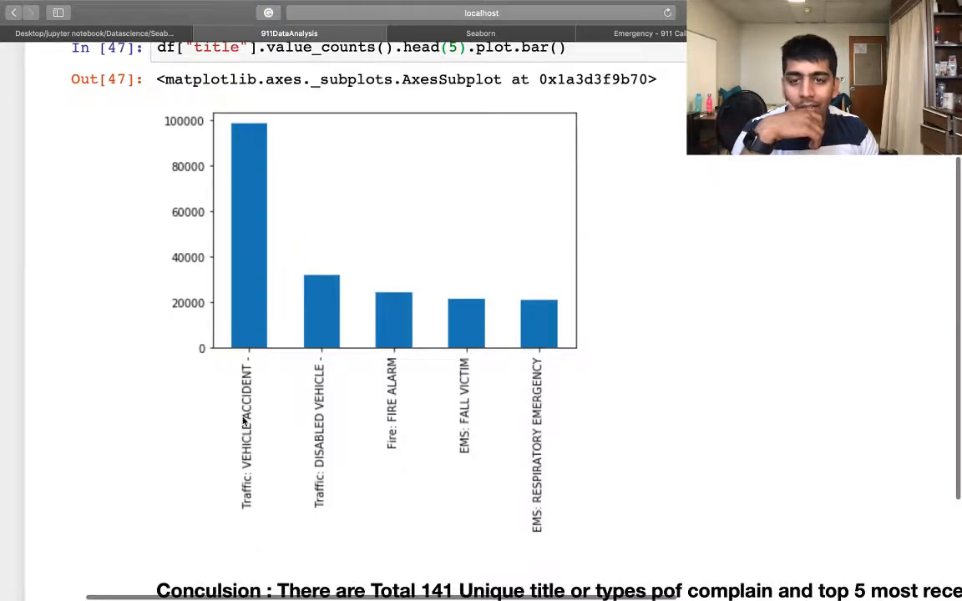
Highlight the new Reason column name in the title-splitting code.
{"action": "scroll", "scroll_direction": "down", "scroll_amount": 3}
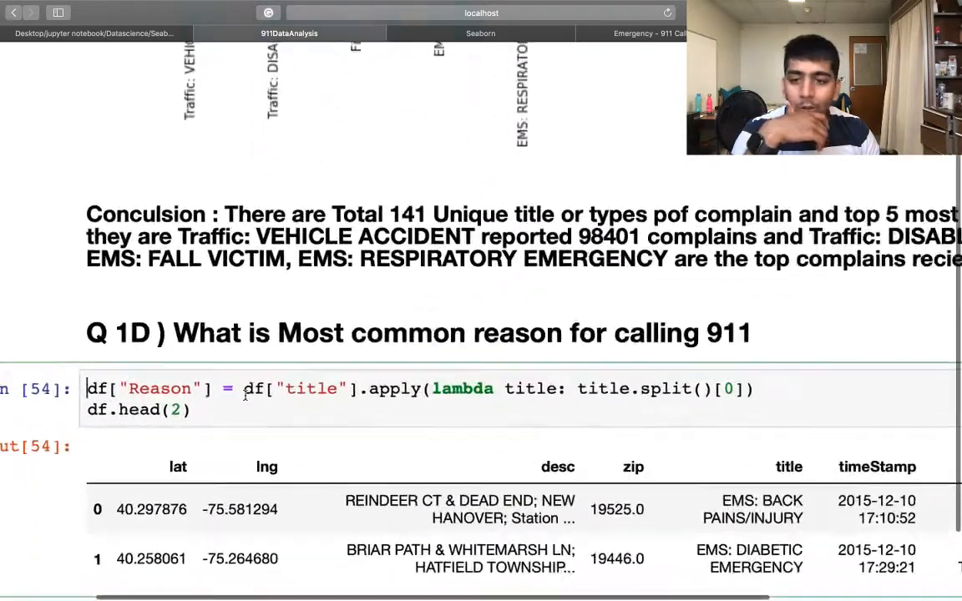
{"action": "scroll", "scroll_direction": "down", "scroll_amount": 3}
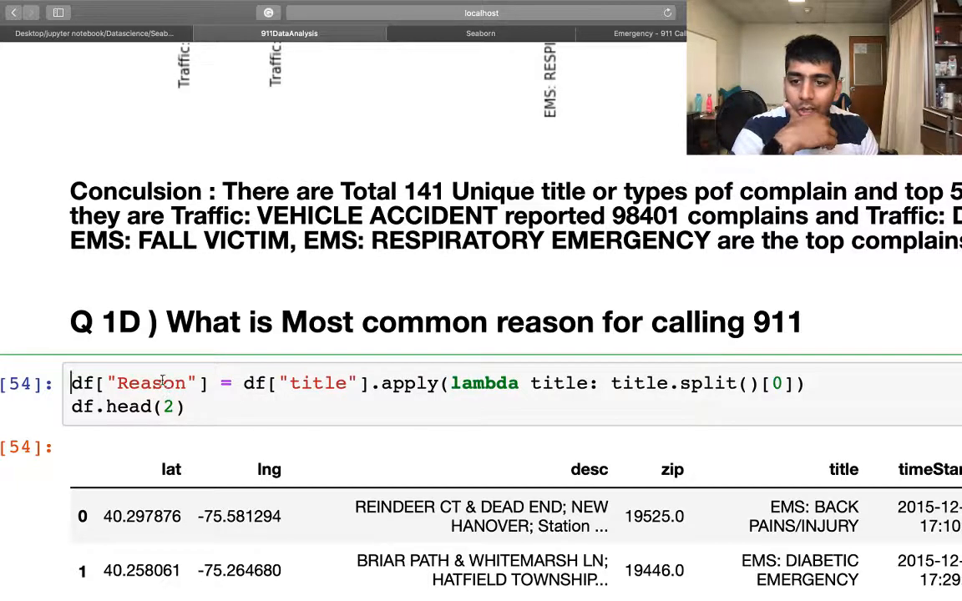
{"action": "double_click", "coordinate": [153, 383]}
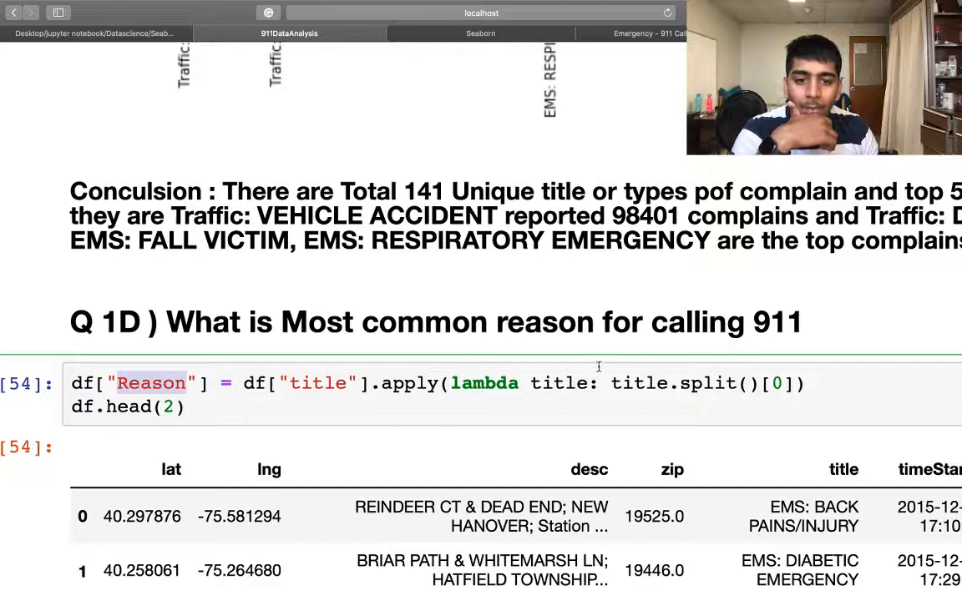
{"action": "scroll", "scroll_direction": "down", "scroll_amount": 3}
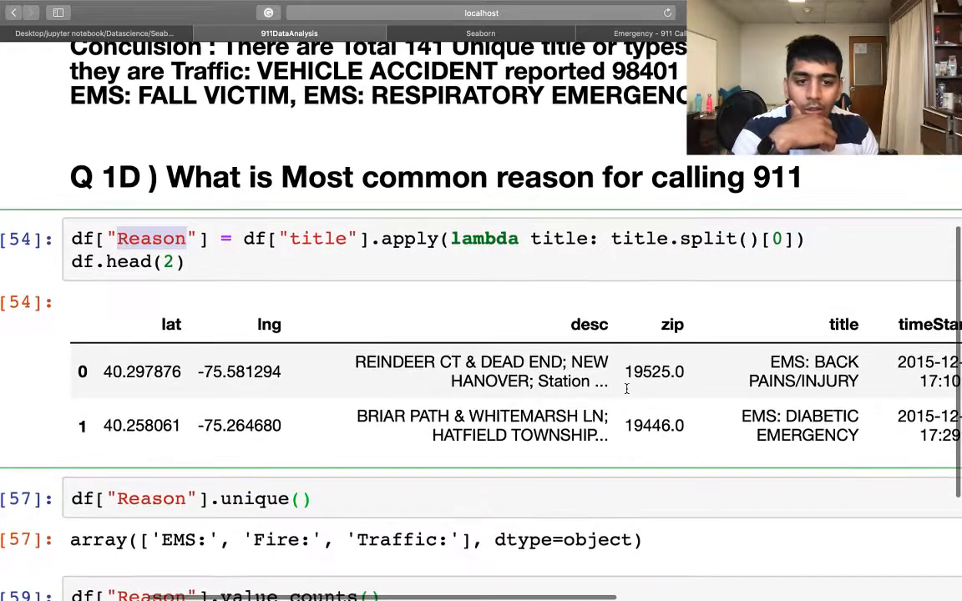
{"action": "scroll", "scroll_direction": "right", "scroll_amount": 3}
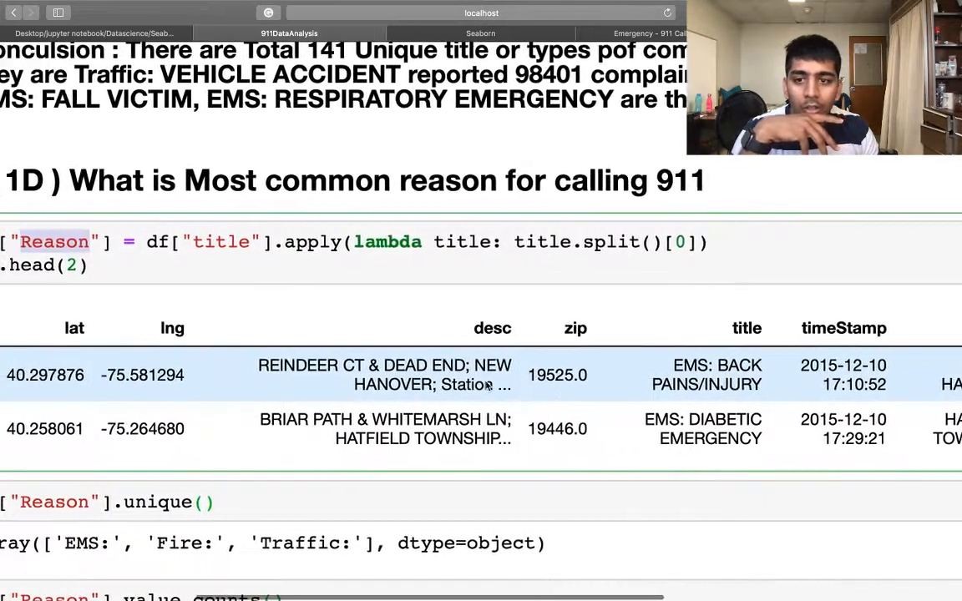
Mark the EMS, Fire and Traffic categories and scroll to the counts and countplot.
{"action": "scroll", "scroll_direction": "down", "scroll_amount": 3}
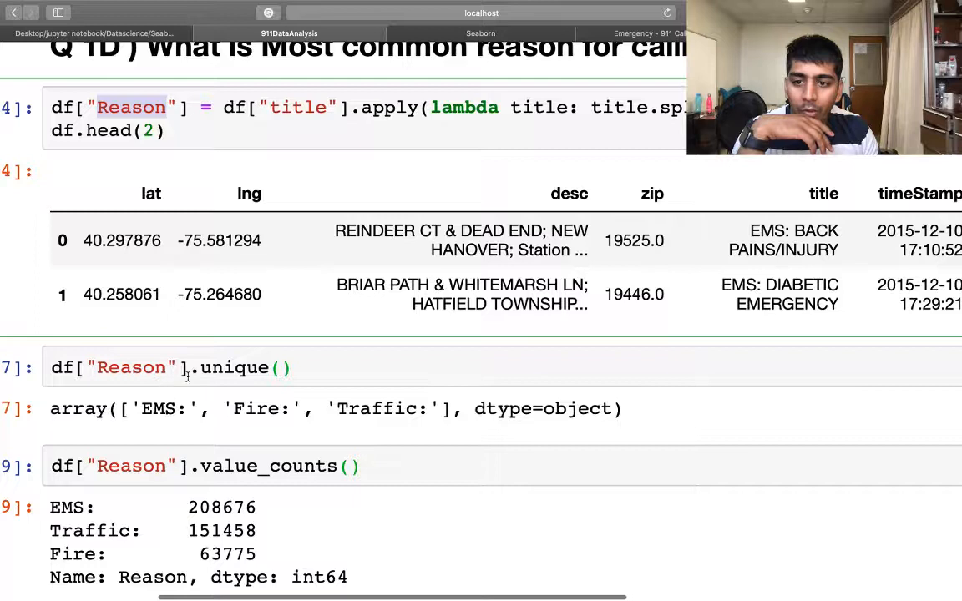
{"action": "mouse_move", "coordinate": [299, 385]}
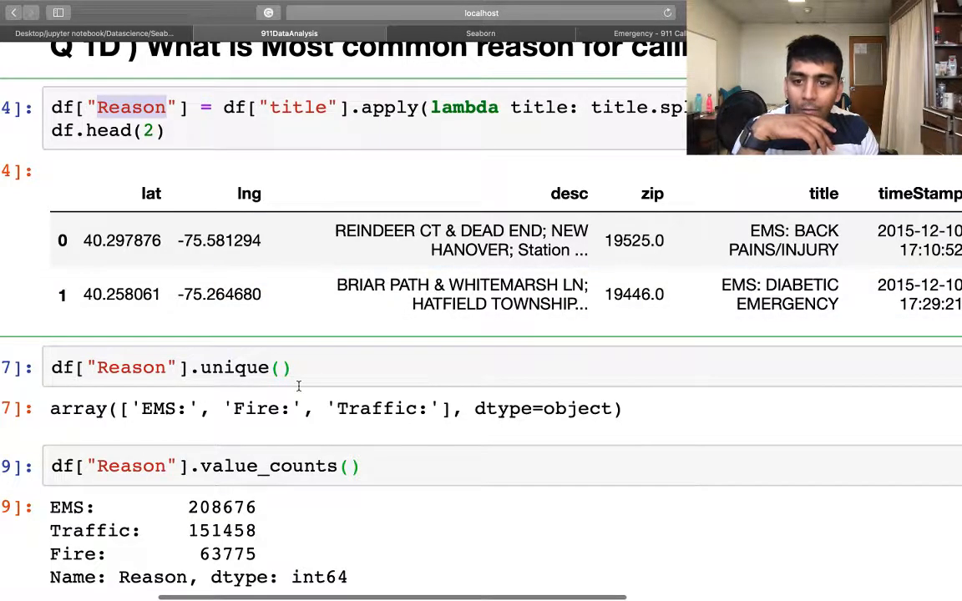
{"action": "left_click_drag", "start_coordinate": [142, 408], "coordinate": [426, 408]}
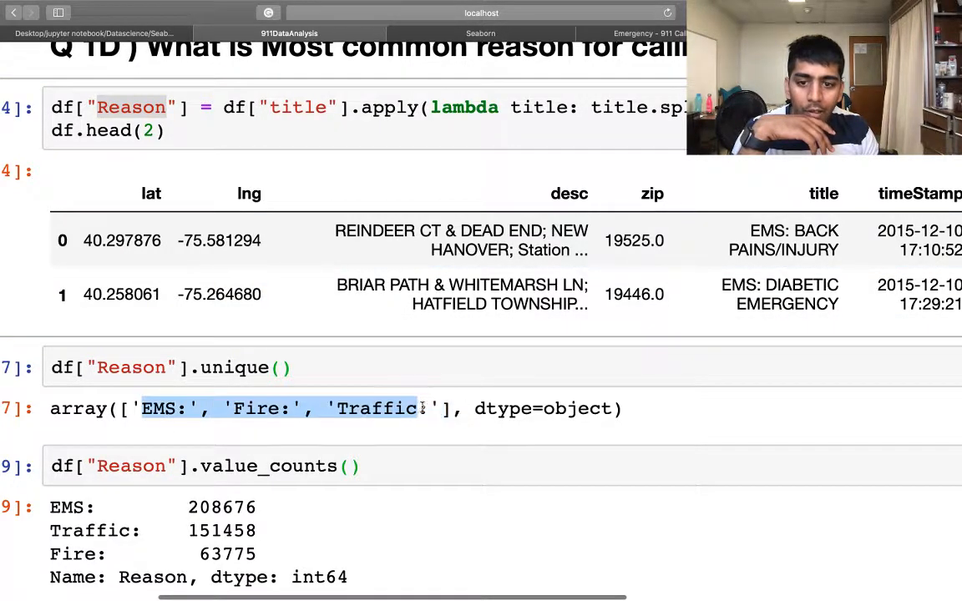
{"action": "scroll", "scroll_direction": "down", "scroll_amount": 3}
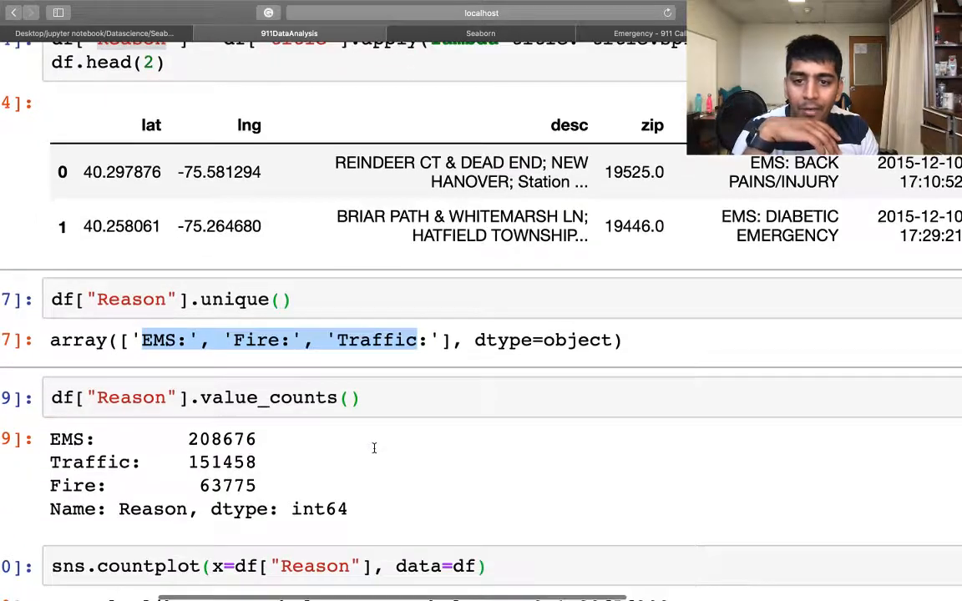
{"action": "scroll", "scroll_direction": "down", "scroll_amount": 3}
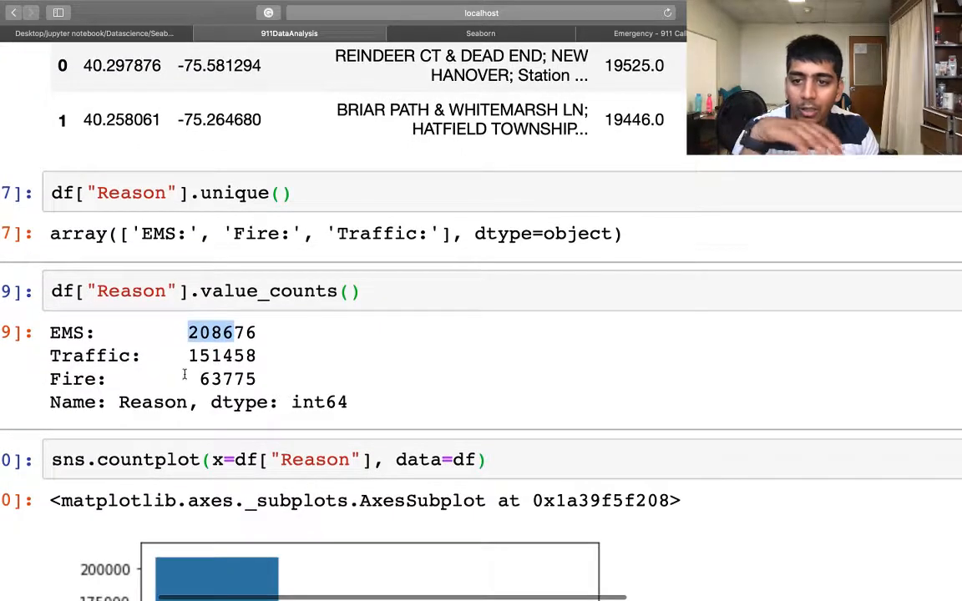
Scroll past the Reason countplot to the EMS conclusion and Time Stamp processing cell.
{"action": "scroll", "scroll_direction": "down", "scroll_amount": 3}
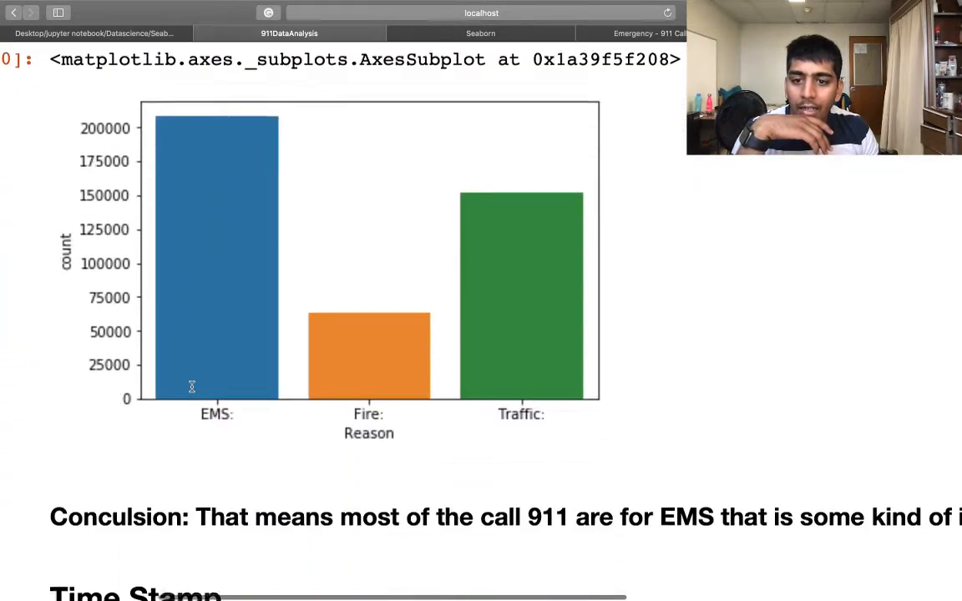
{"action": "scroll", "scroll_direction": "down", "scroll_amount": 3}
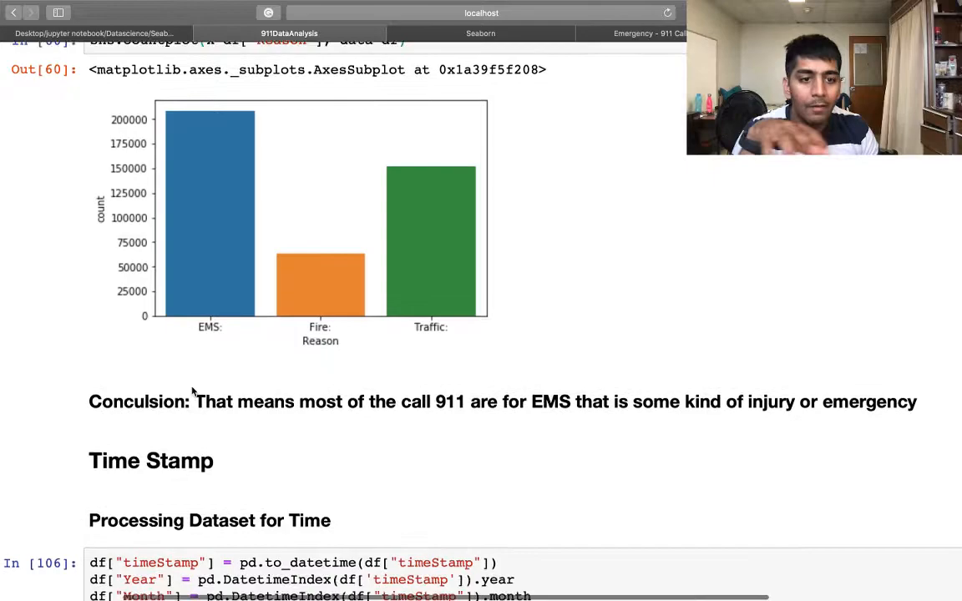
{"action": "scroll", "scroll_direction": "down", "scroll_amount": 3}
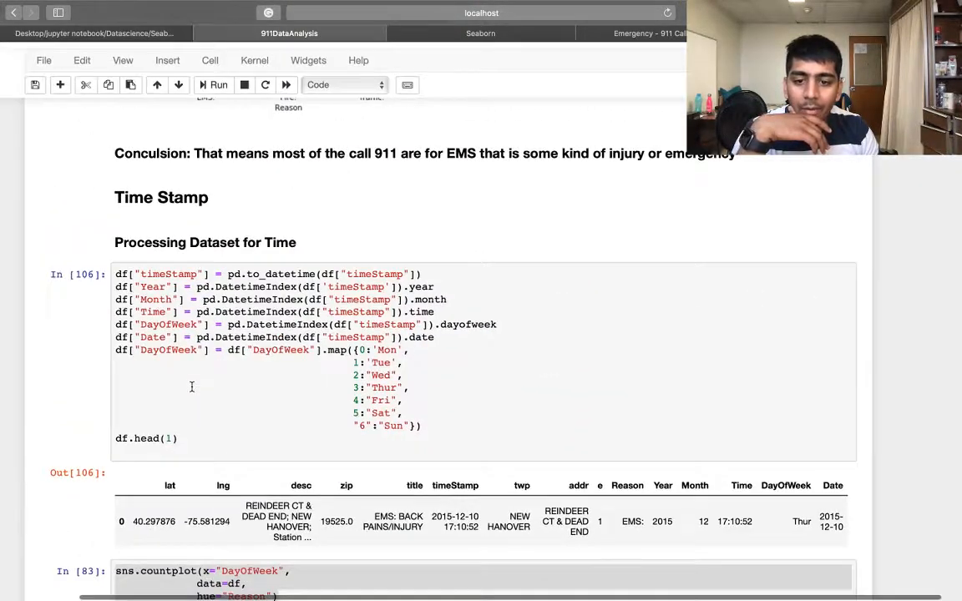
Scroll to the DayOfWeek countplot with hue Reason.
{"action": "scroll", "scroll_direction": "down", "scroll_amount": 3}
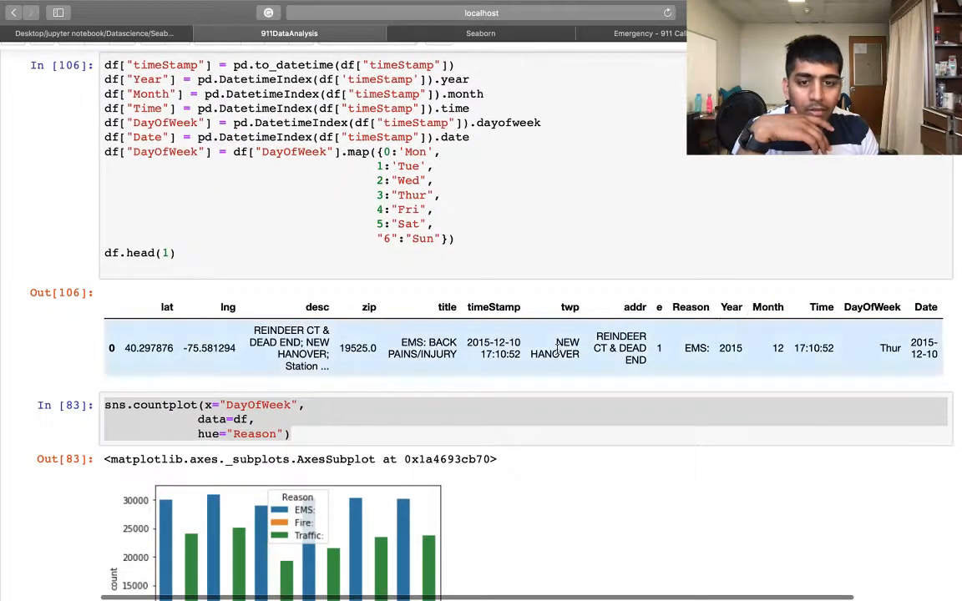
{"action": "scroll", "scroll_direction": "down", "scroll_amount": 3}
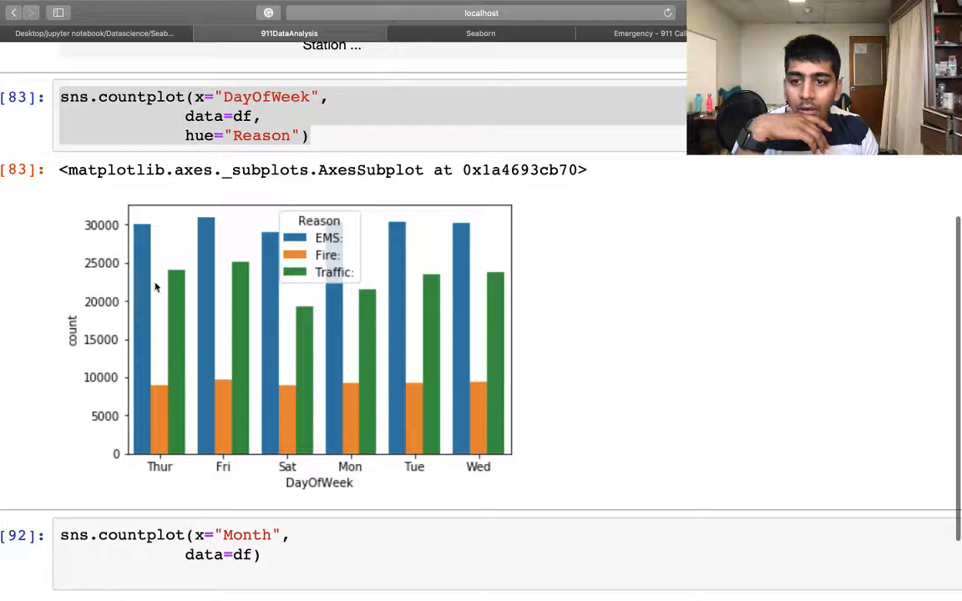
{"action": "mouse_move", "coordinate": [200, 374]}
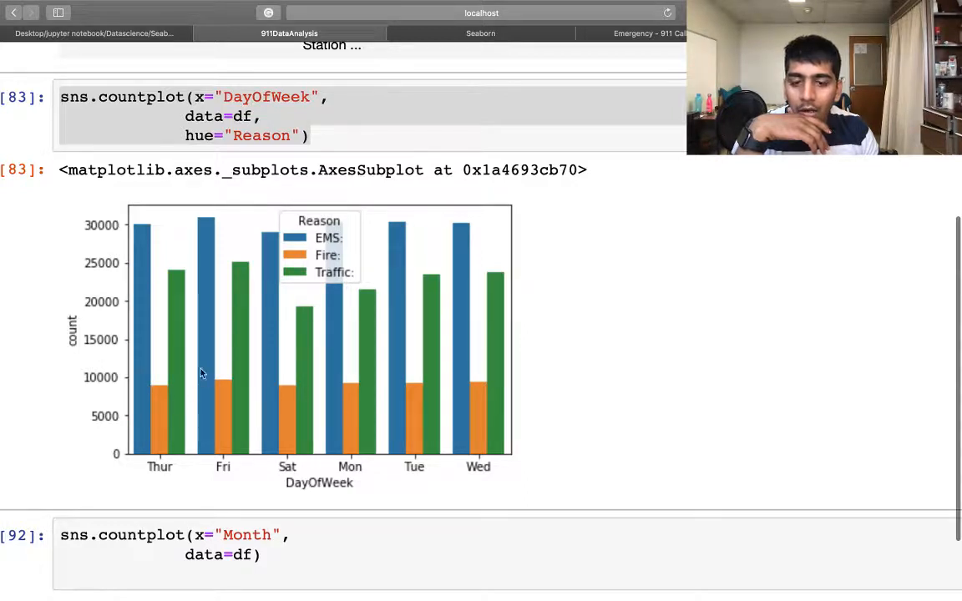
{"action": "mouse_move", "coordinate": [238, 461]}
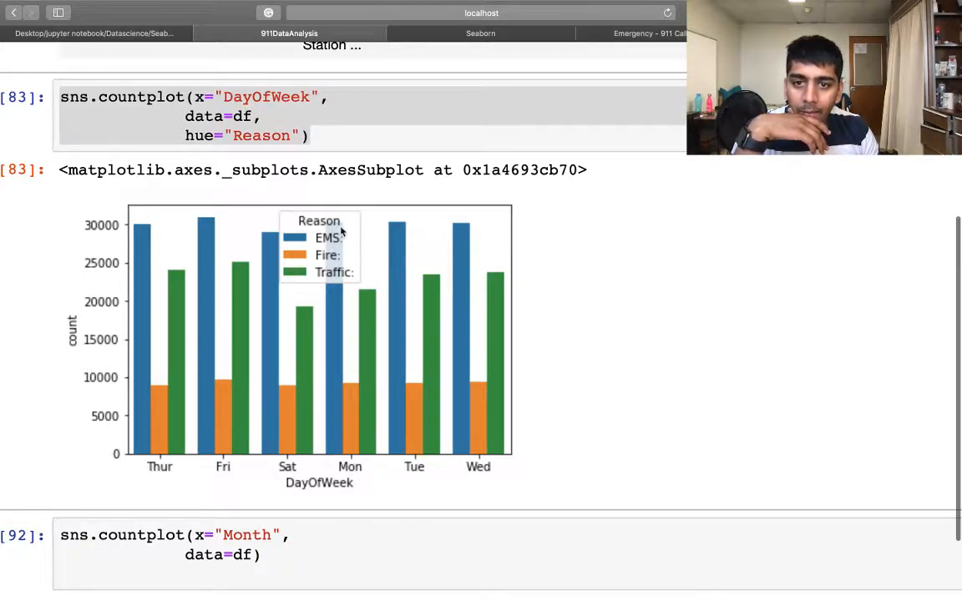
Scroll through the Month and Year countplots to the final 2016 conclusion.
{"action": "scroll", "scroll_direction": "down", "scroll_amount": 3}
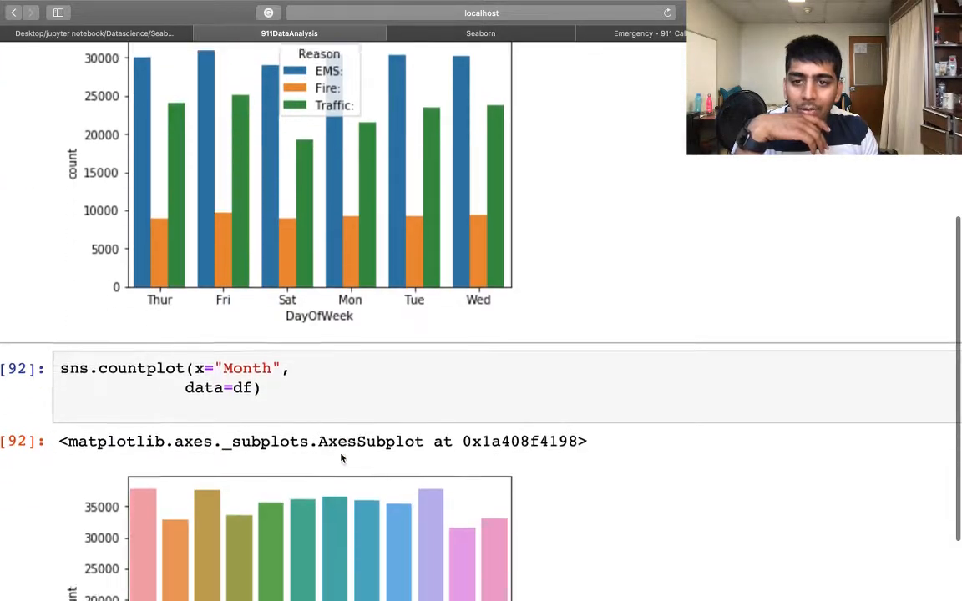
{"action": "scroll", "scroll_direction": "down", "scroll_amount": 3}
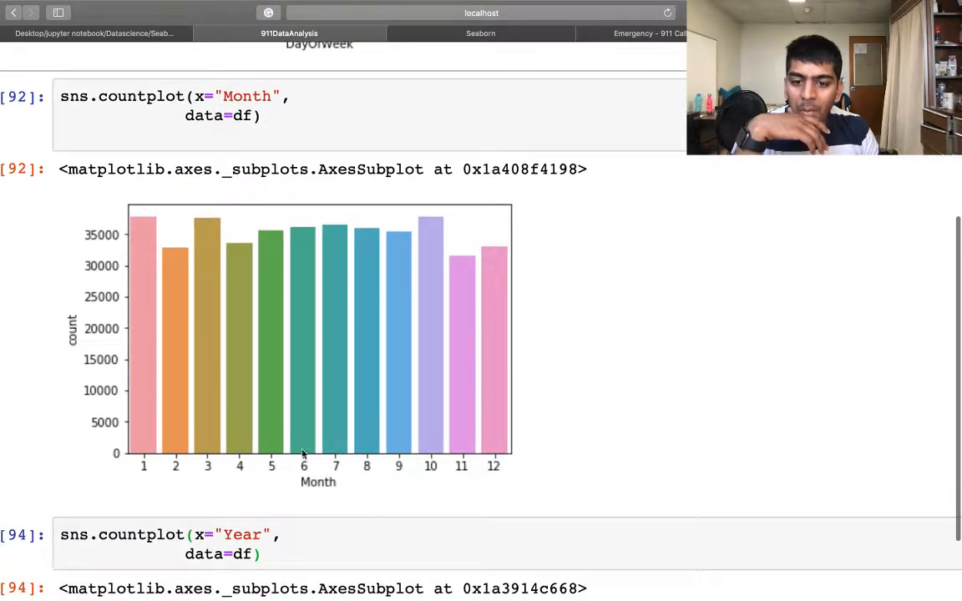
{"action": "mouse_move", "coordinate": [416, 428]}
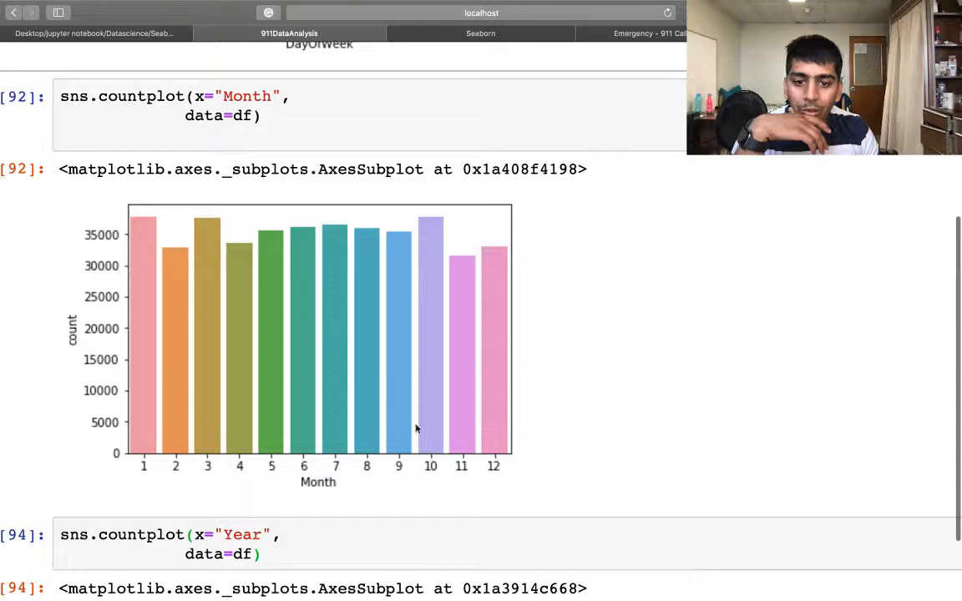
{"action": "scroll", "scroll_direction": "down", "scroll_amount": 3}
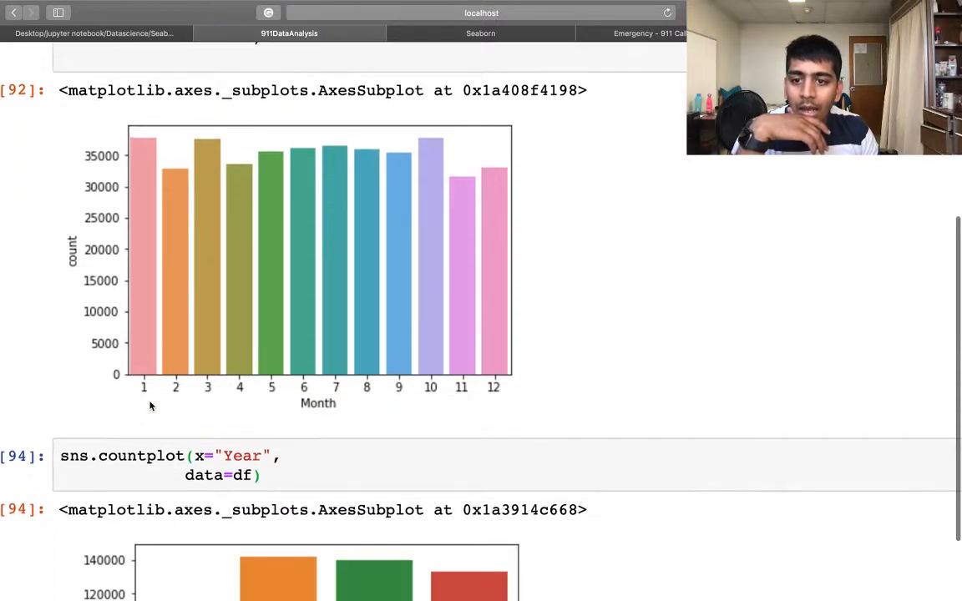
{"action": "scroll", "scroll_direction": "down", "scroll_amount": 3}
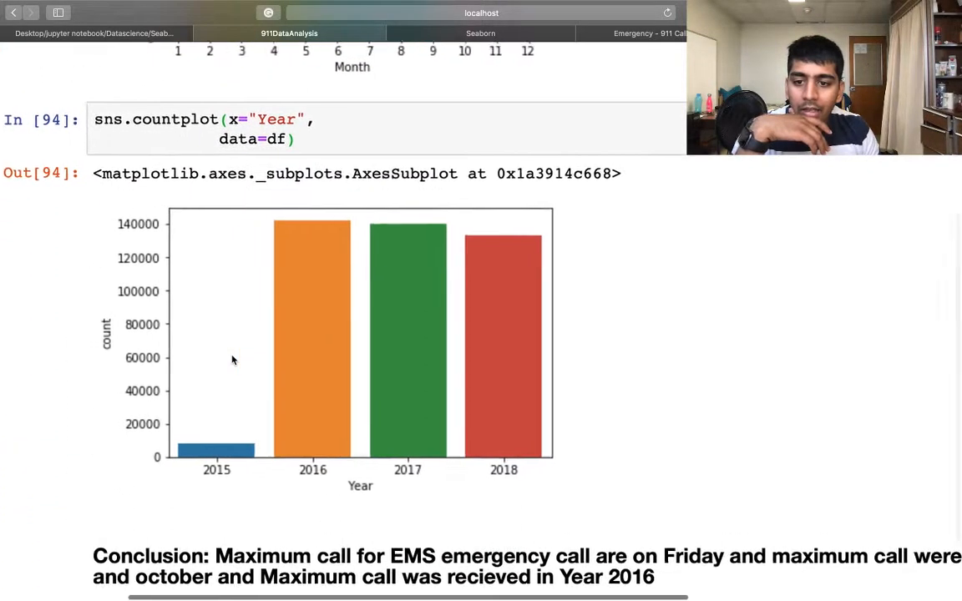